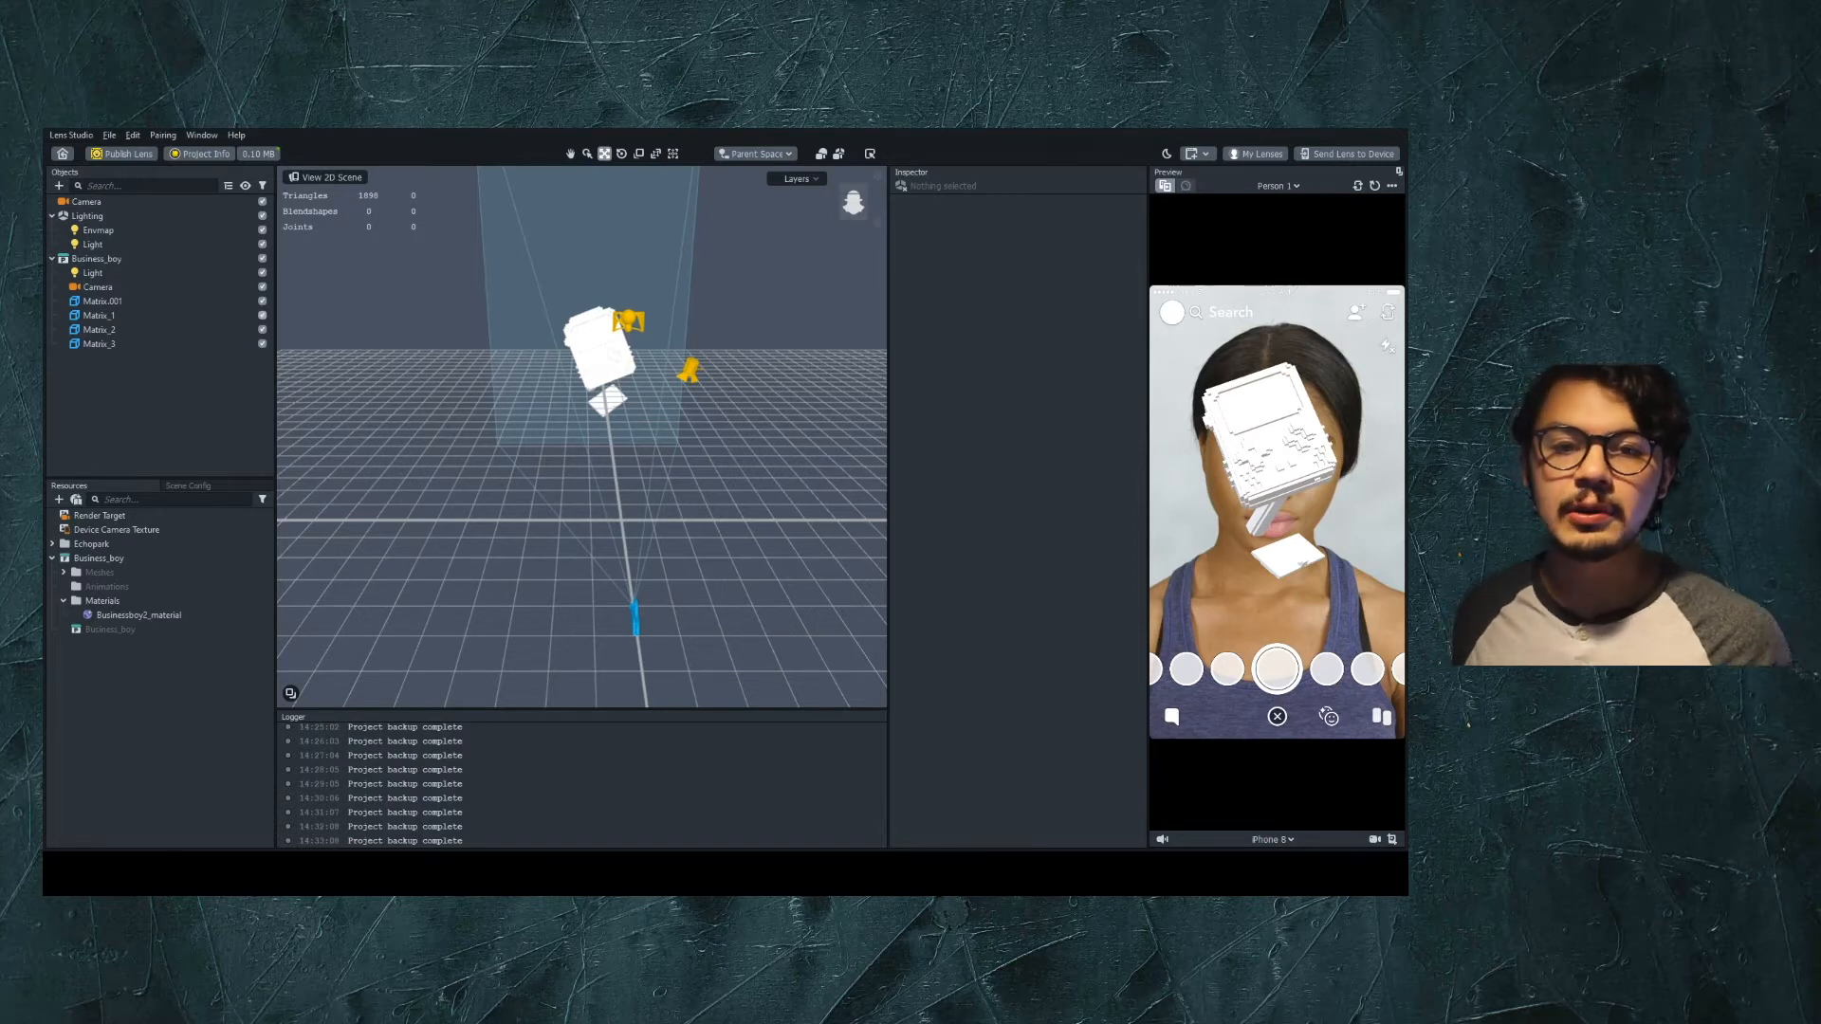
Select Matrix.001 under Business_boy to view its Transform and Businessboy2_material mesh settings
left_click(98, 301)
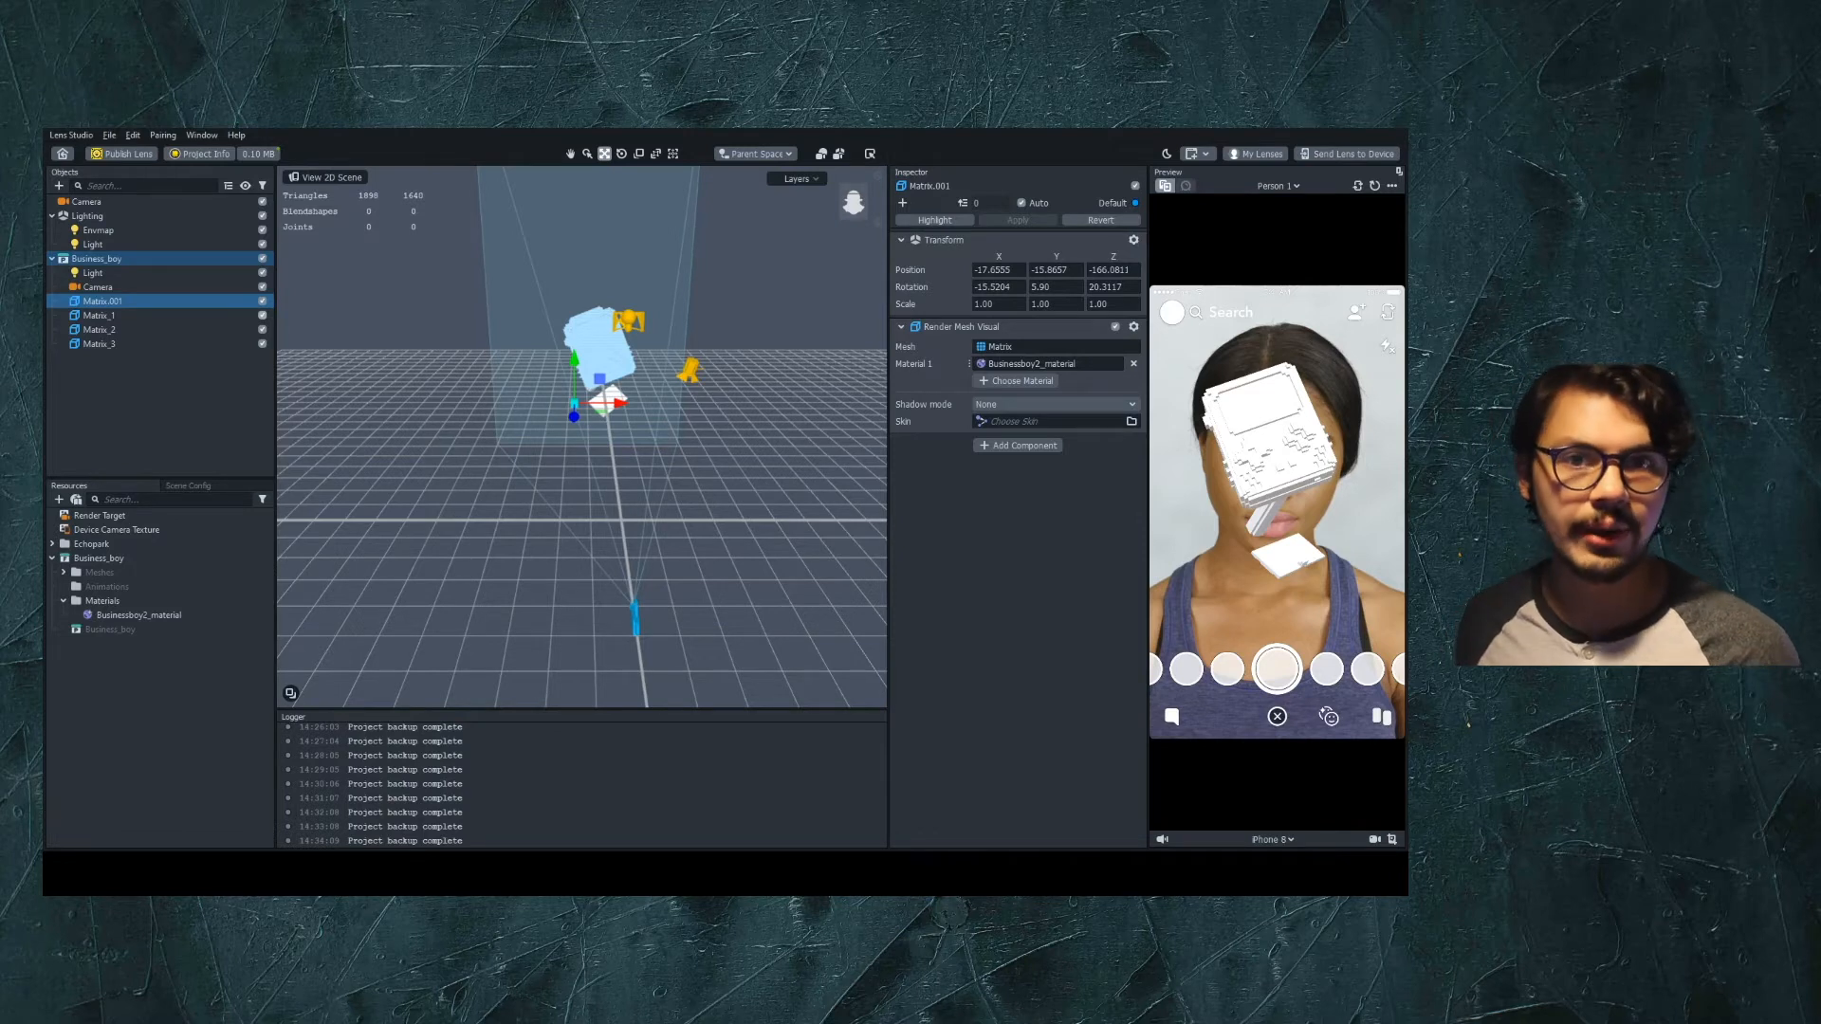
Browse the Business_boy Meshes folder in Resources while opening the Material Editor
left_click(98, 571)
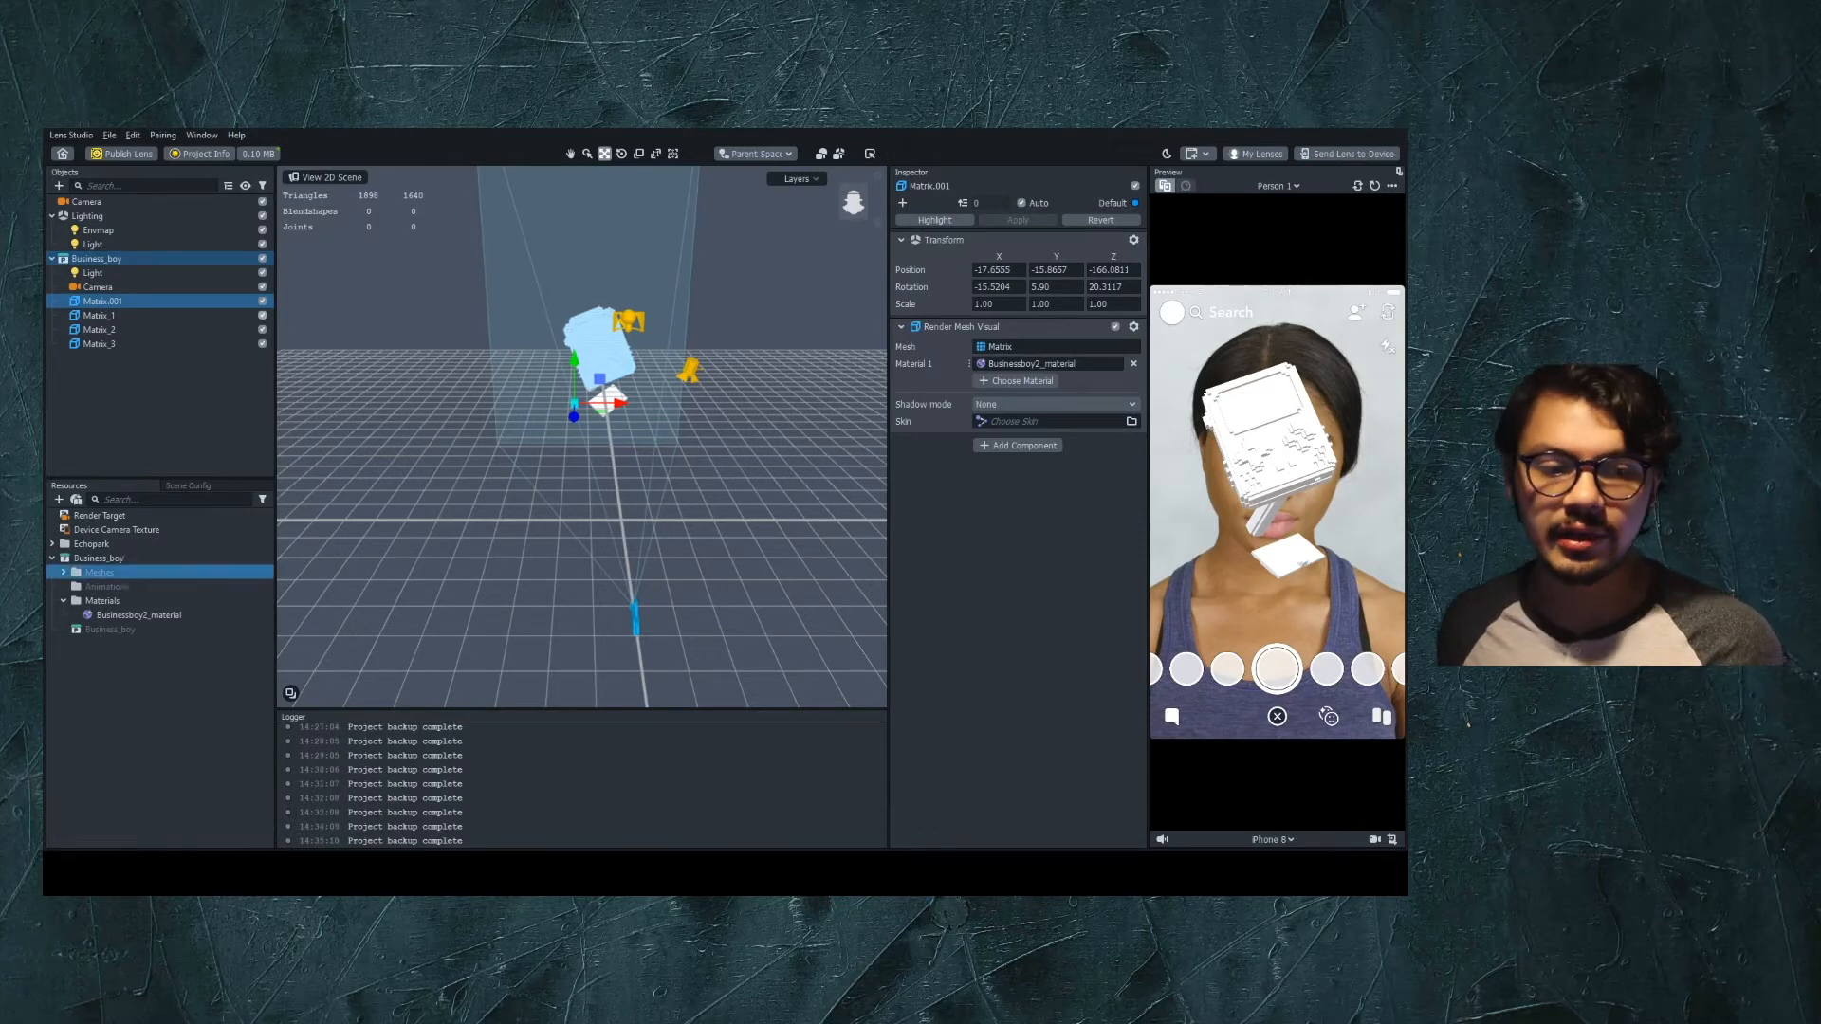
left_click(137, 615)
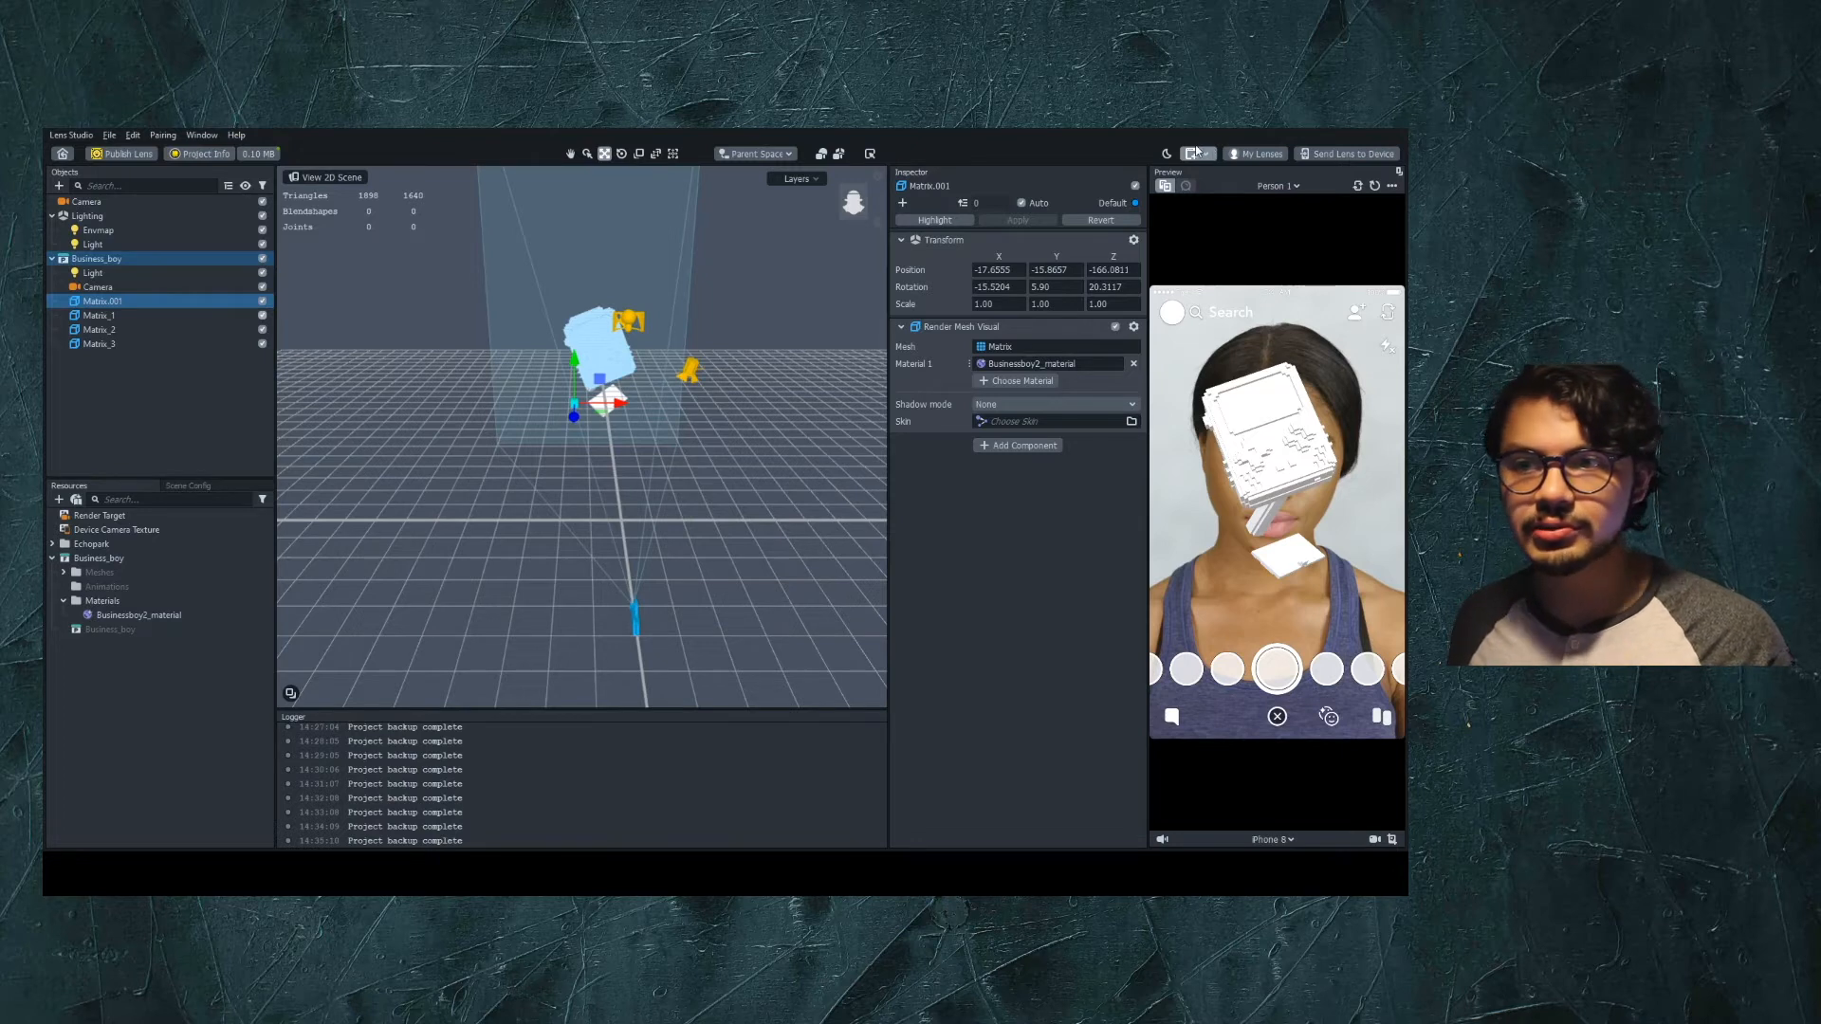
mouse_move(1211, 226)
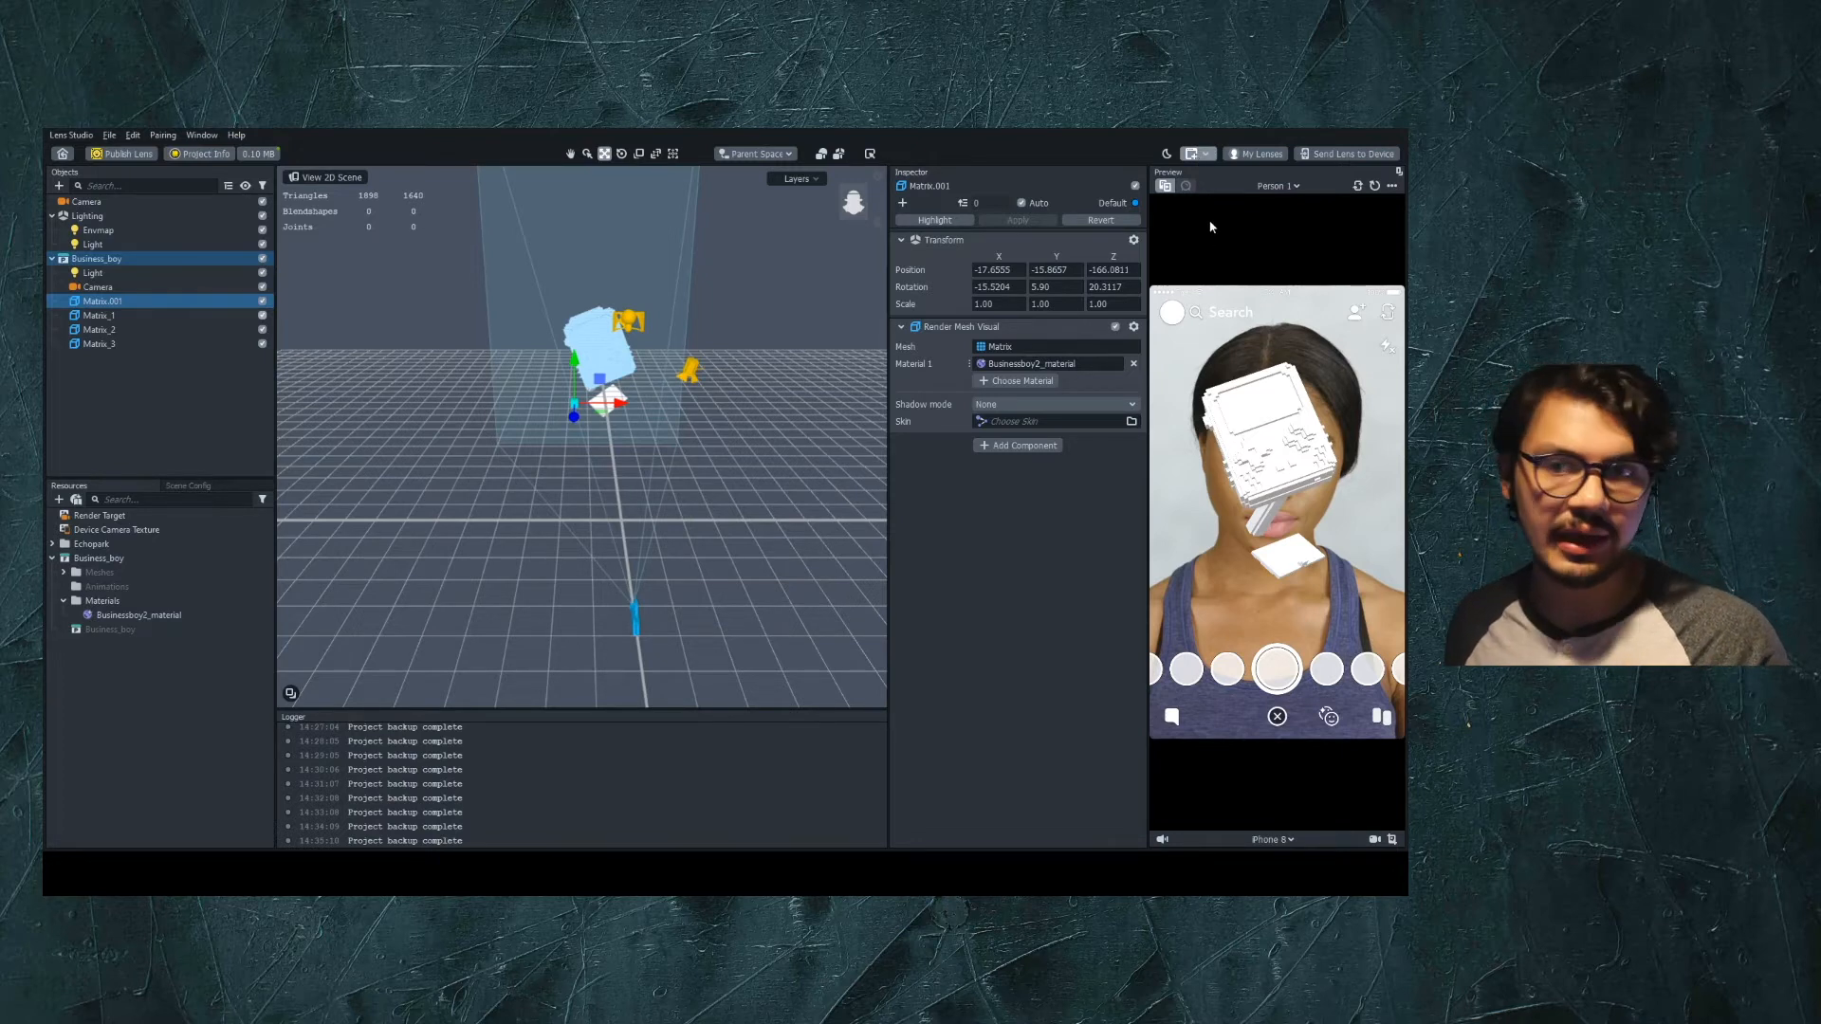
mouse_move(1226, 253)
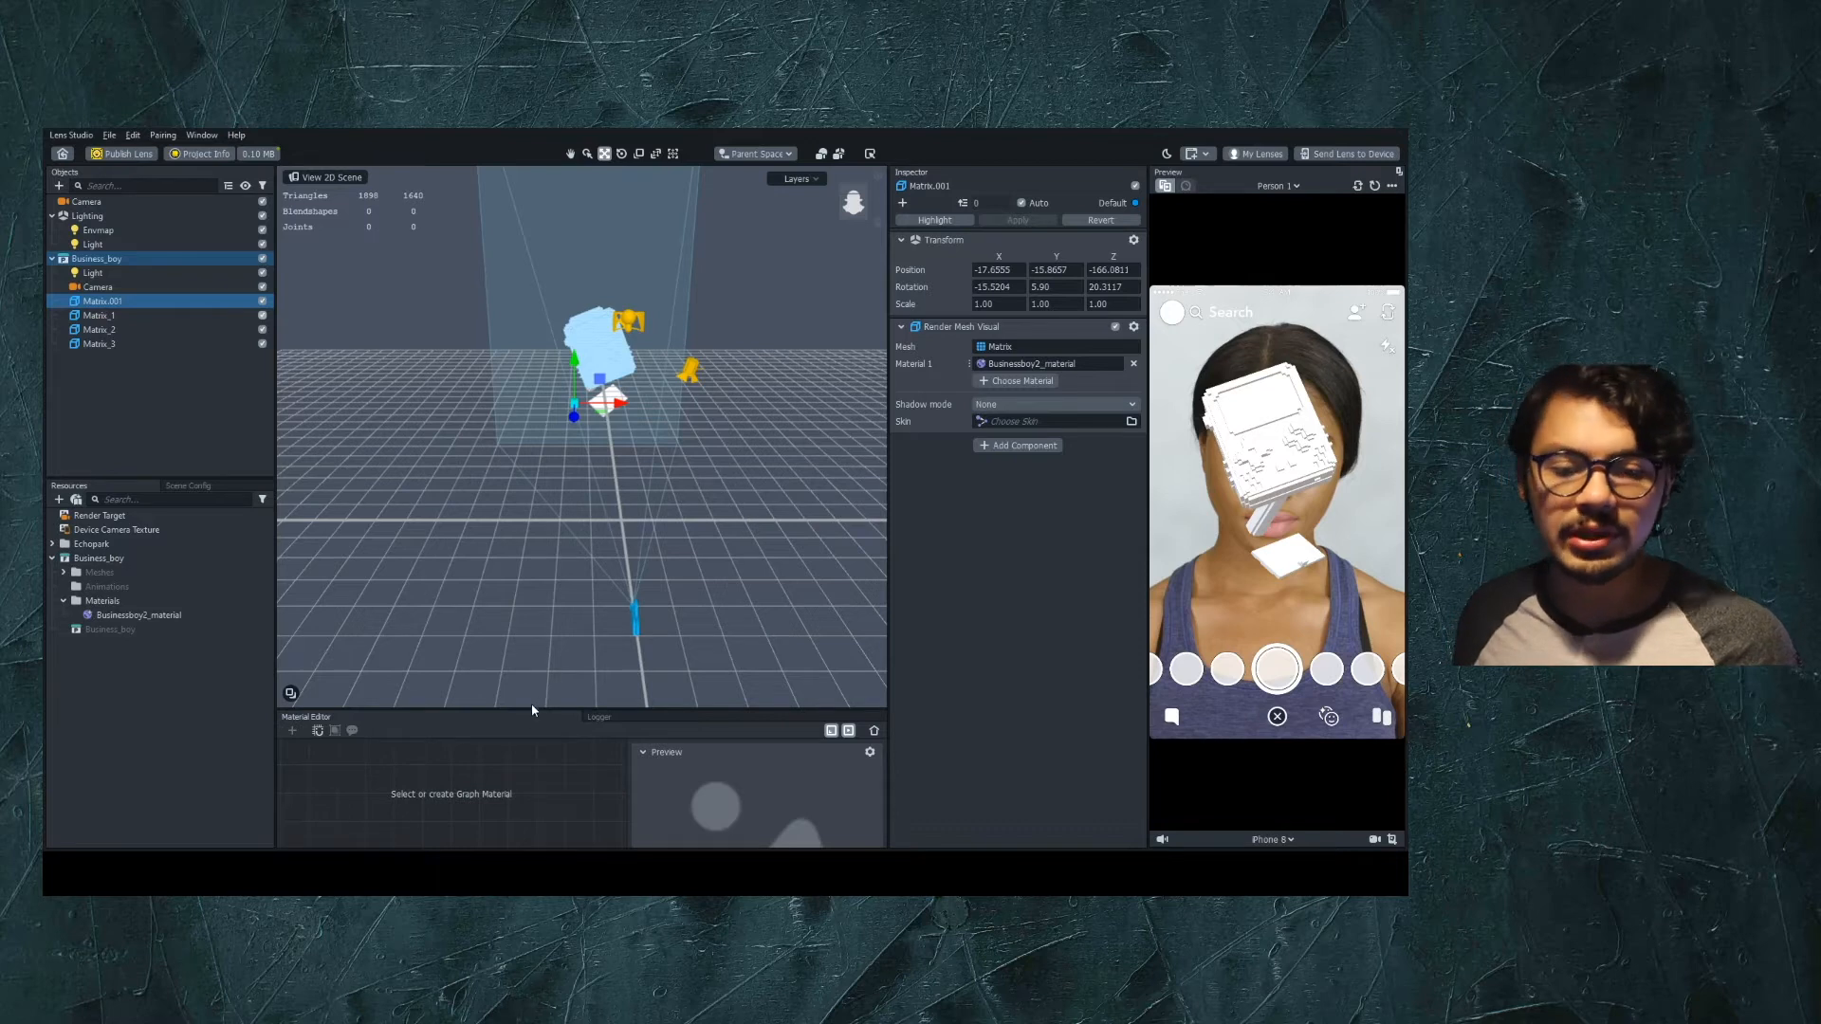
Drag the Material Editor's top divider upward to enlarge the graph area
left_click_drag(560, 710, 560, 517)
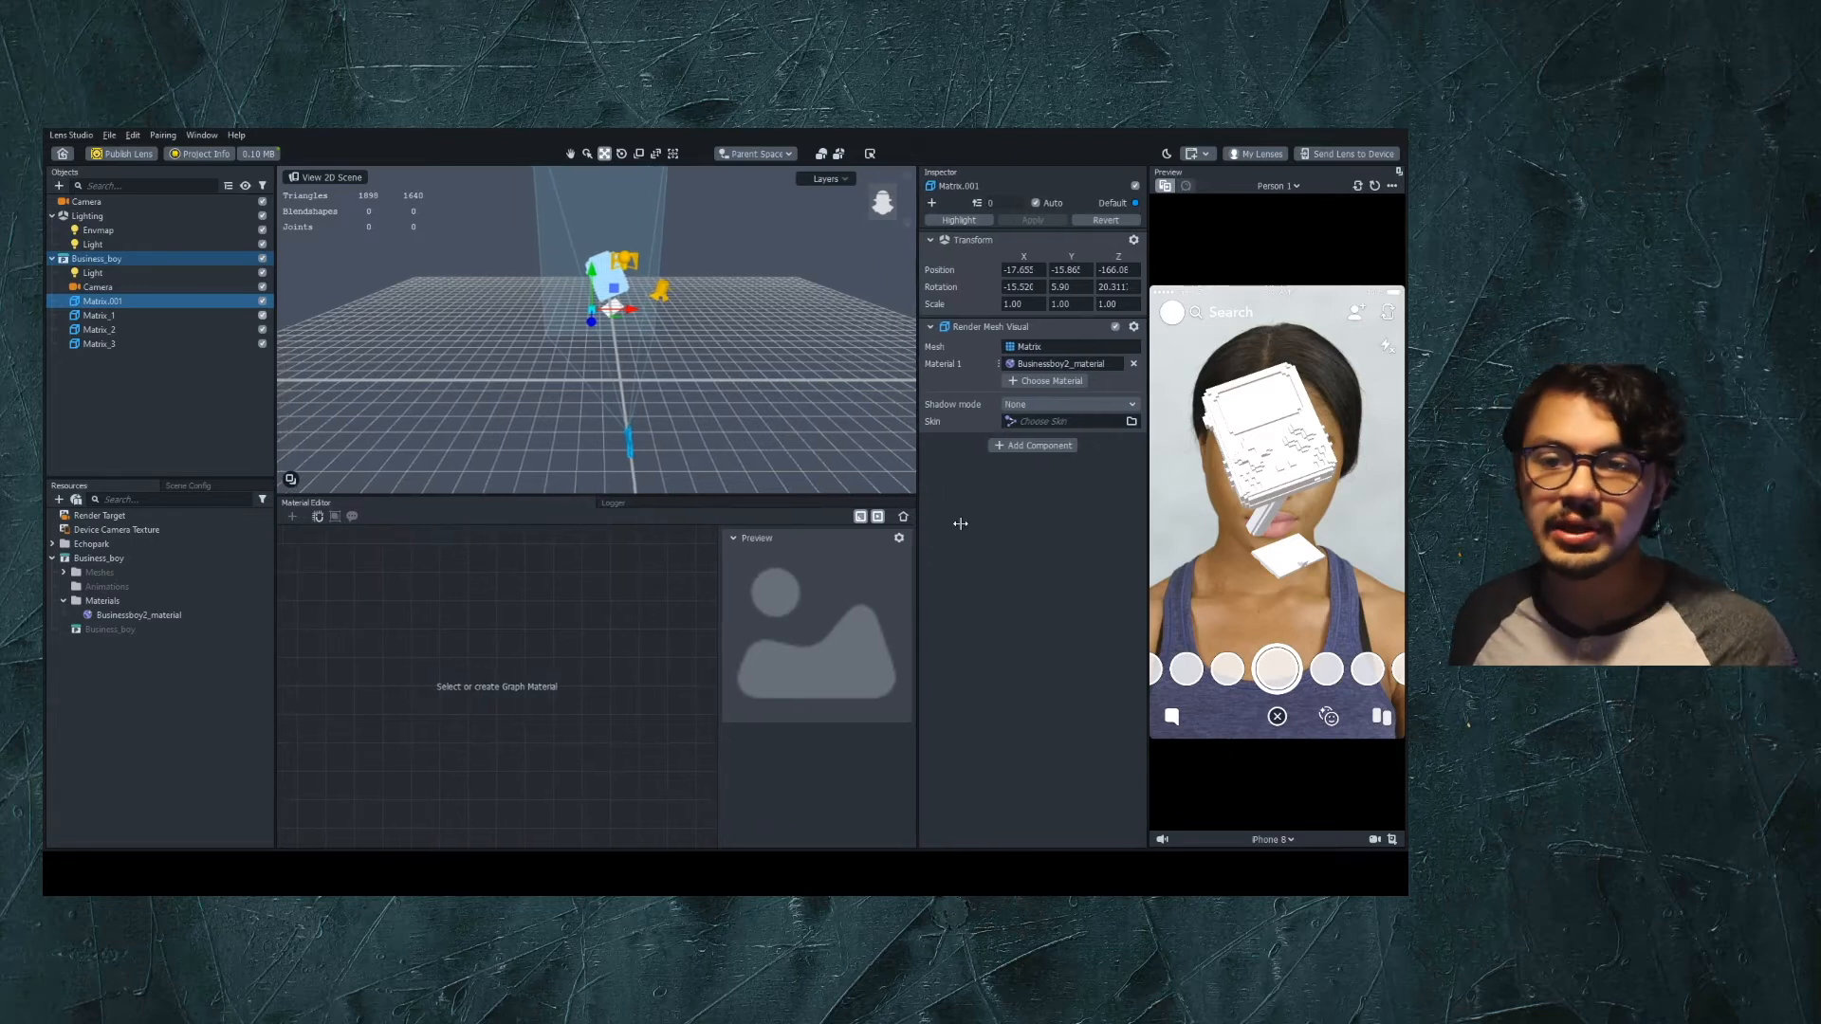
mouse_move(942, 548)
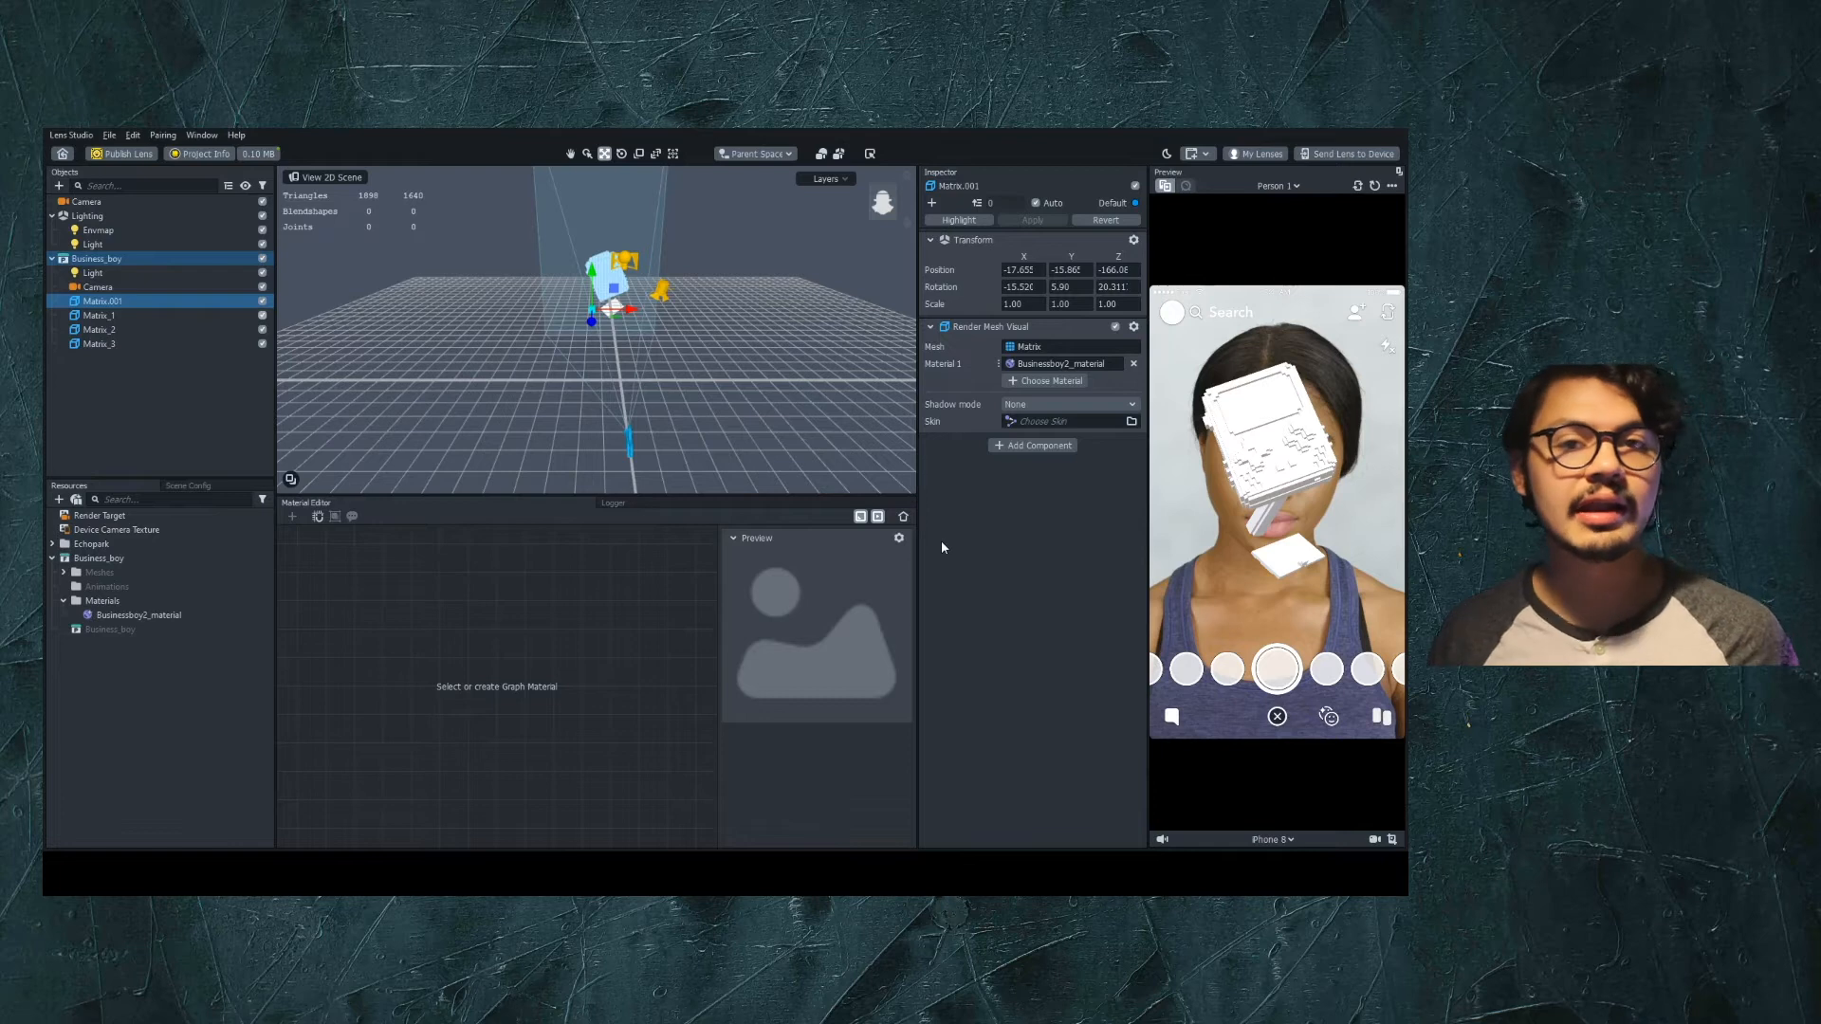
Select Businessboy2_material in Resources to see its base color, texture and lighting options
left_click(139, 615)
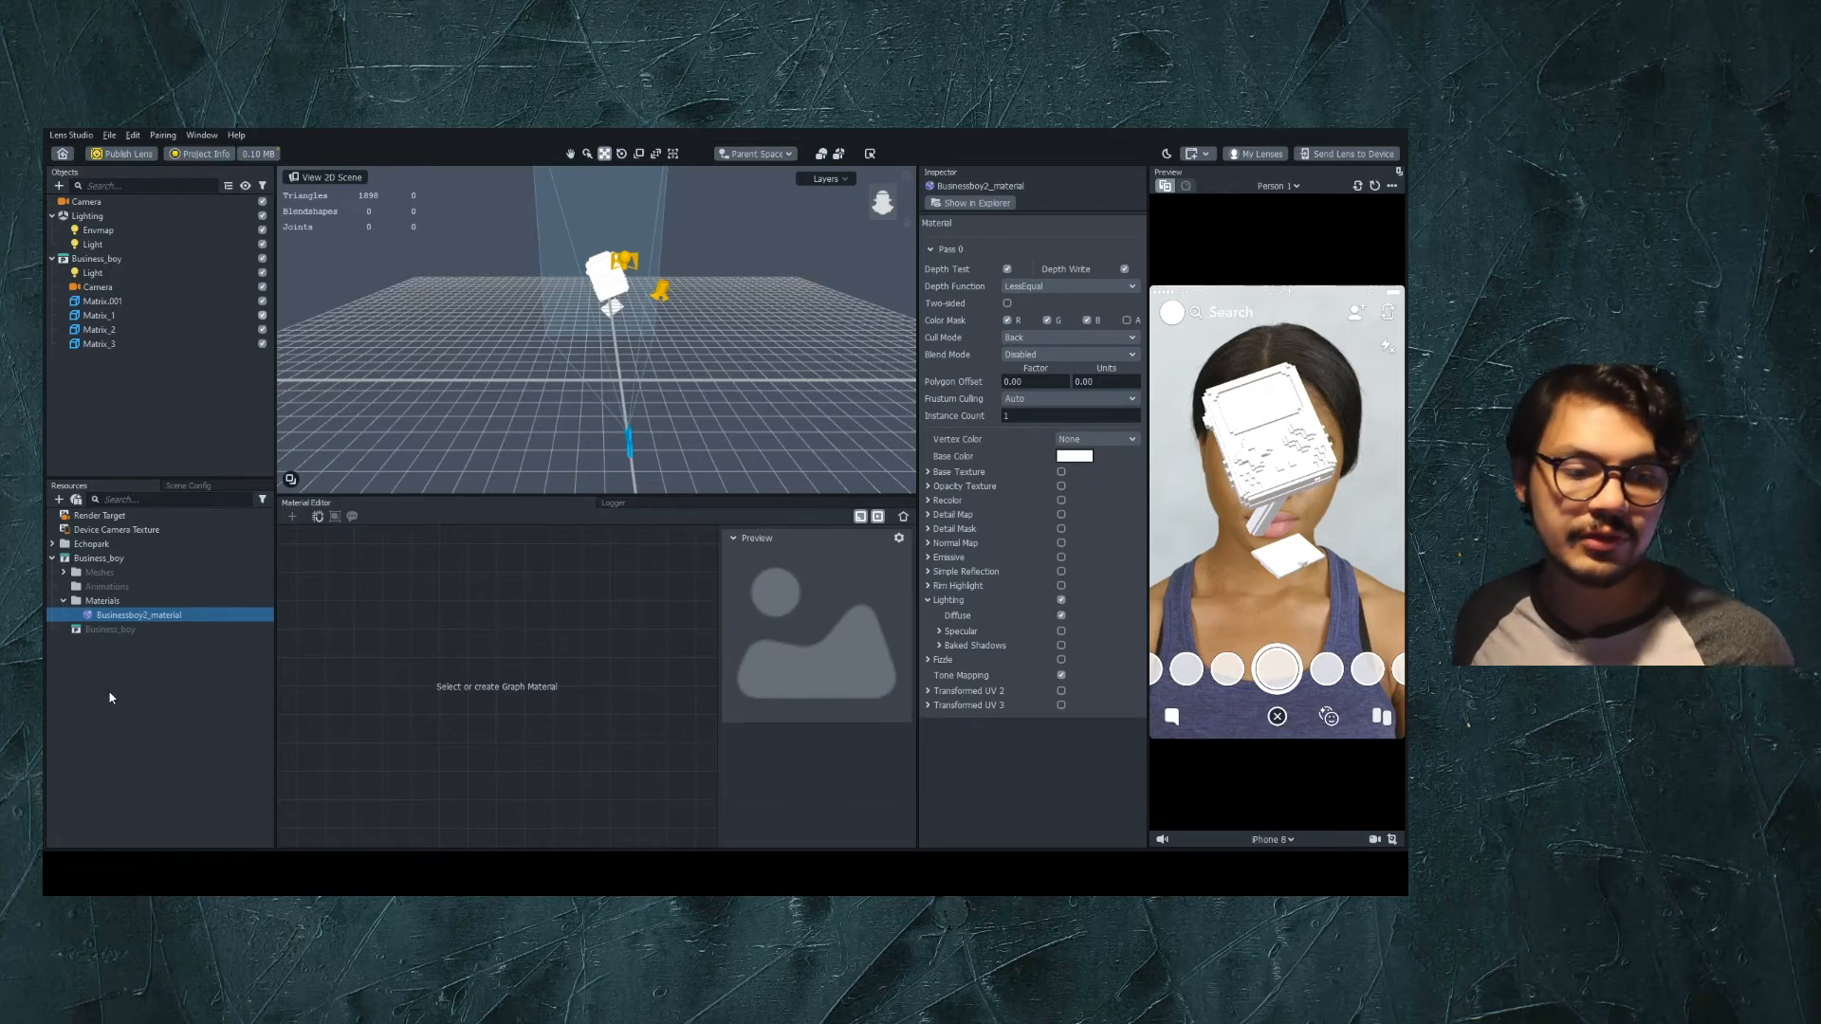
Create a Graph Empty material in Business_boy > Materials and open its Shader graph
left_click(109, 629)
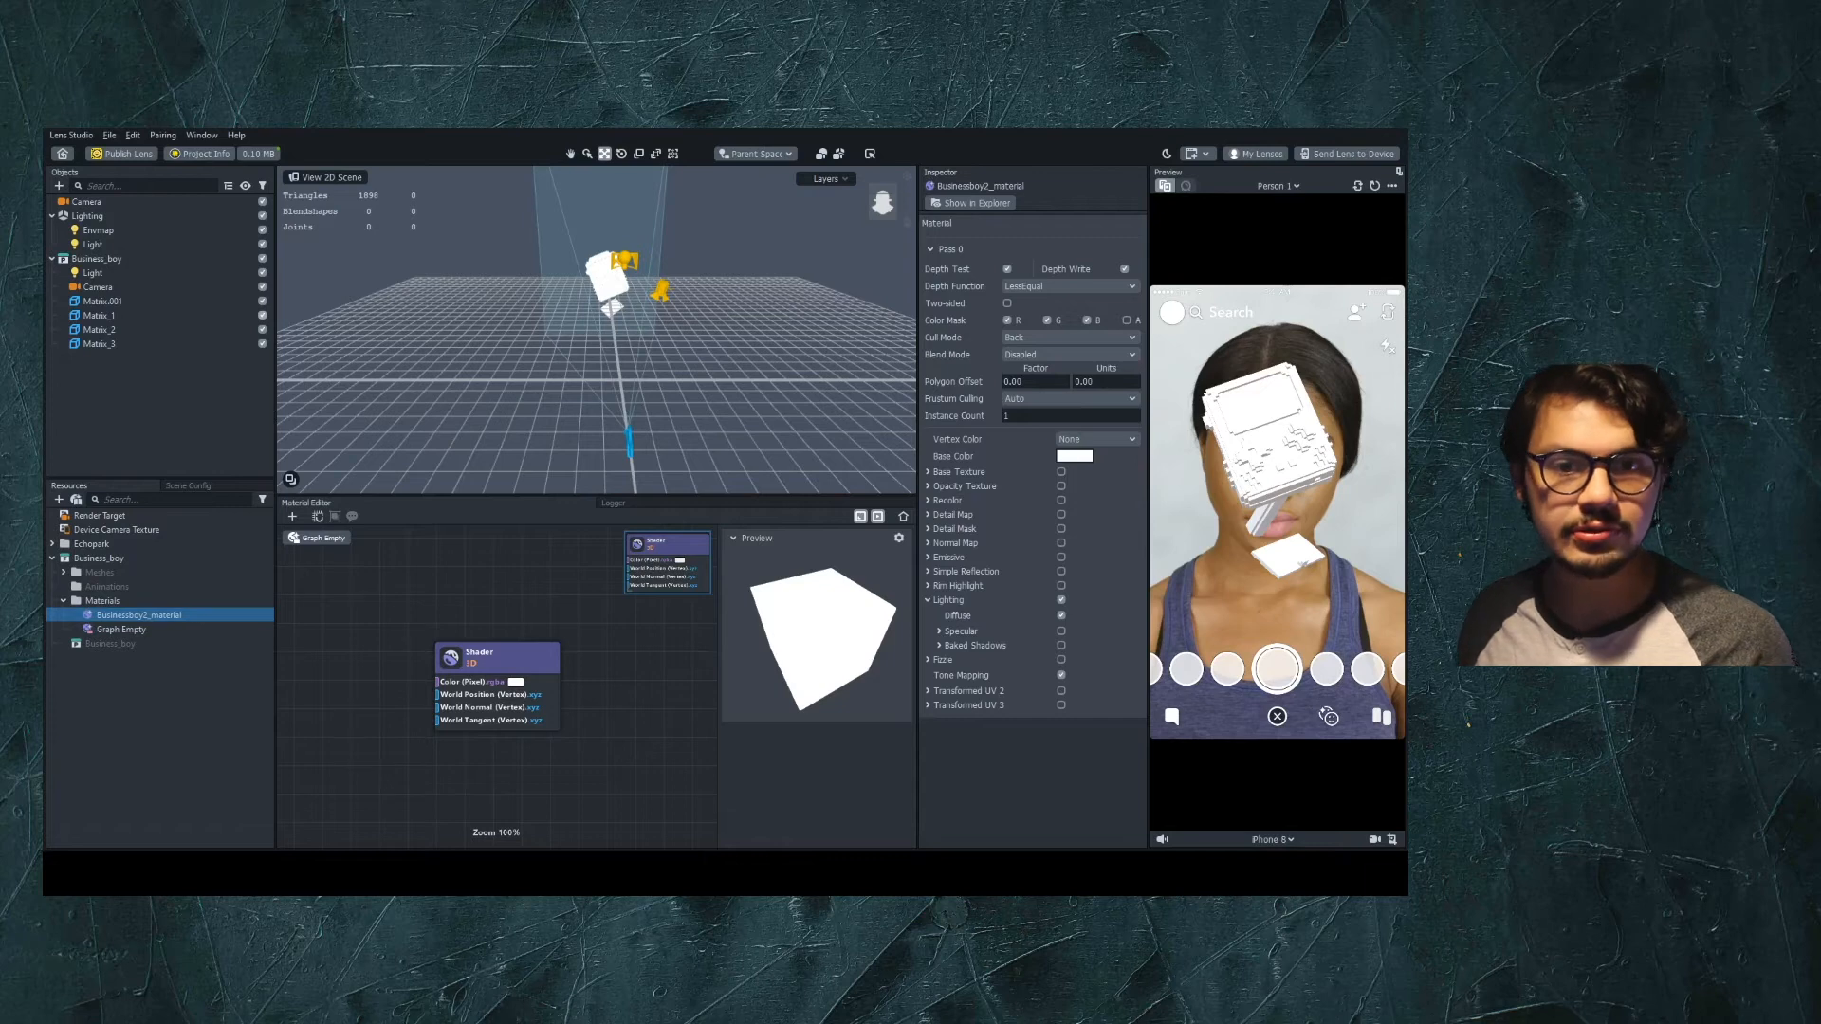
Check Matrix.001's material, then select the Graph Empty material for editing
left_click(97, 301)
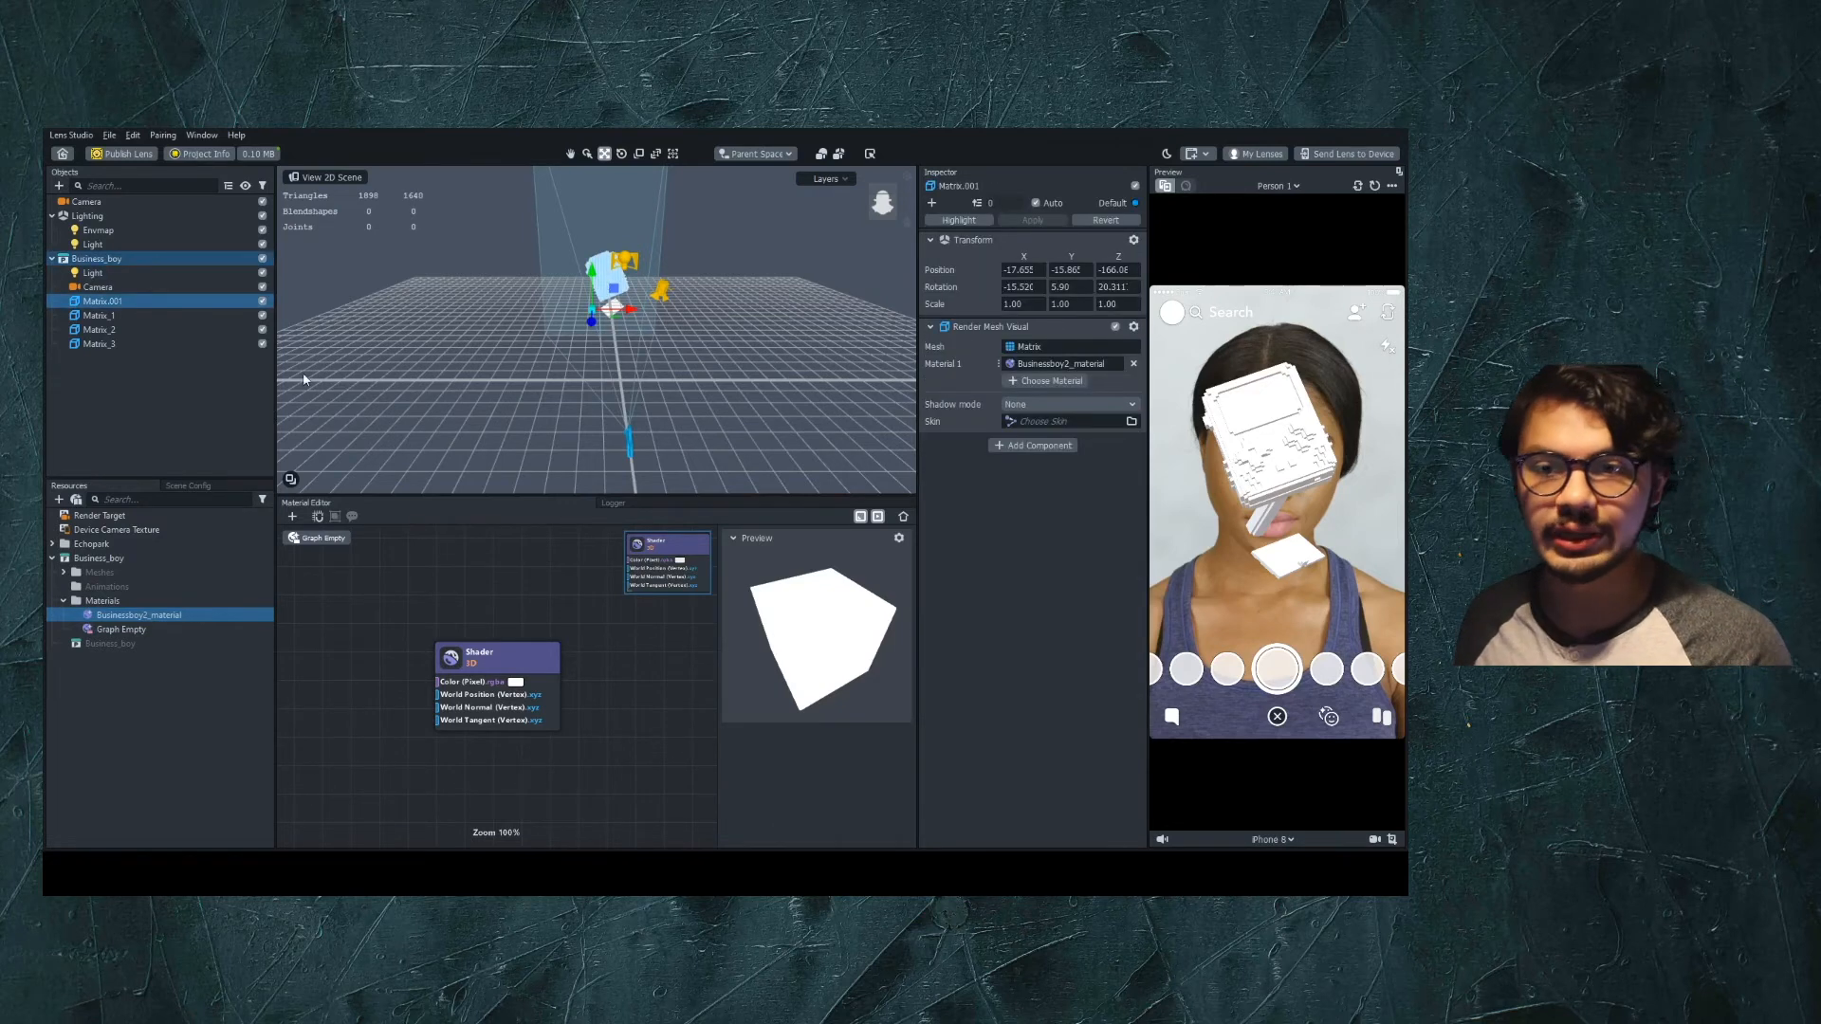
mouse_move(728, 371)
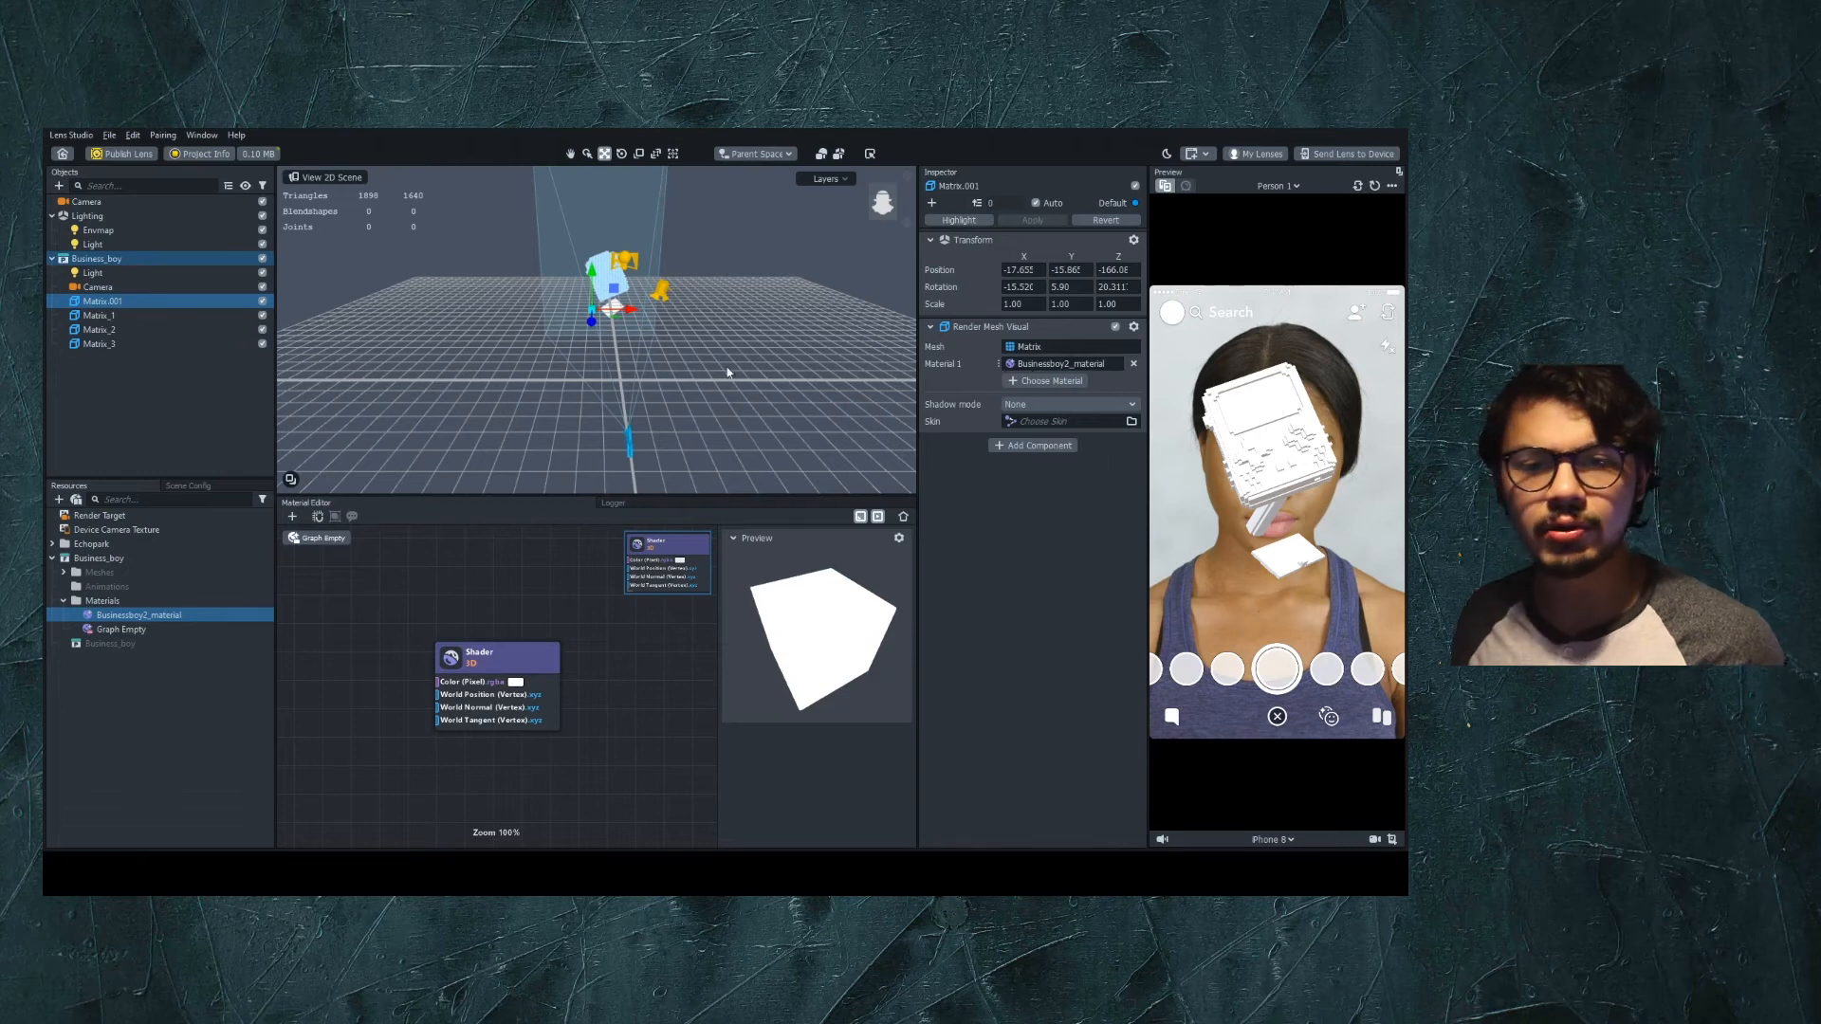
left_click(94, 315)
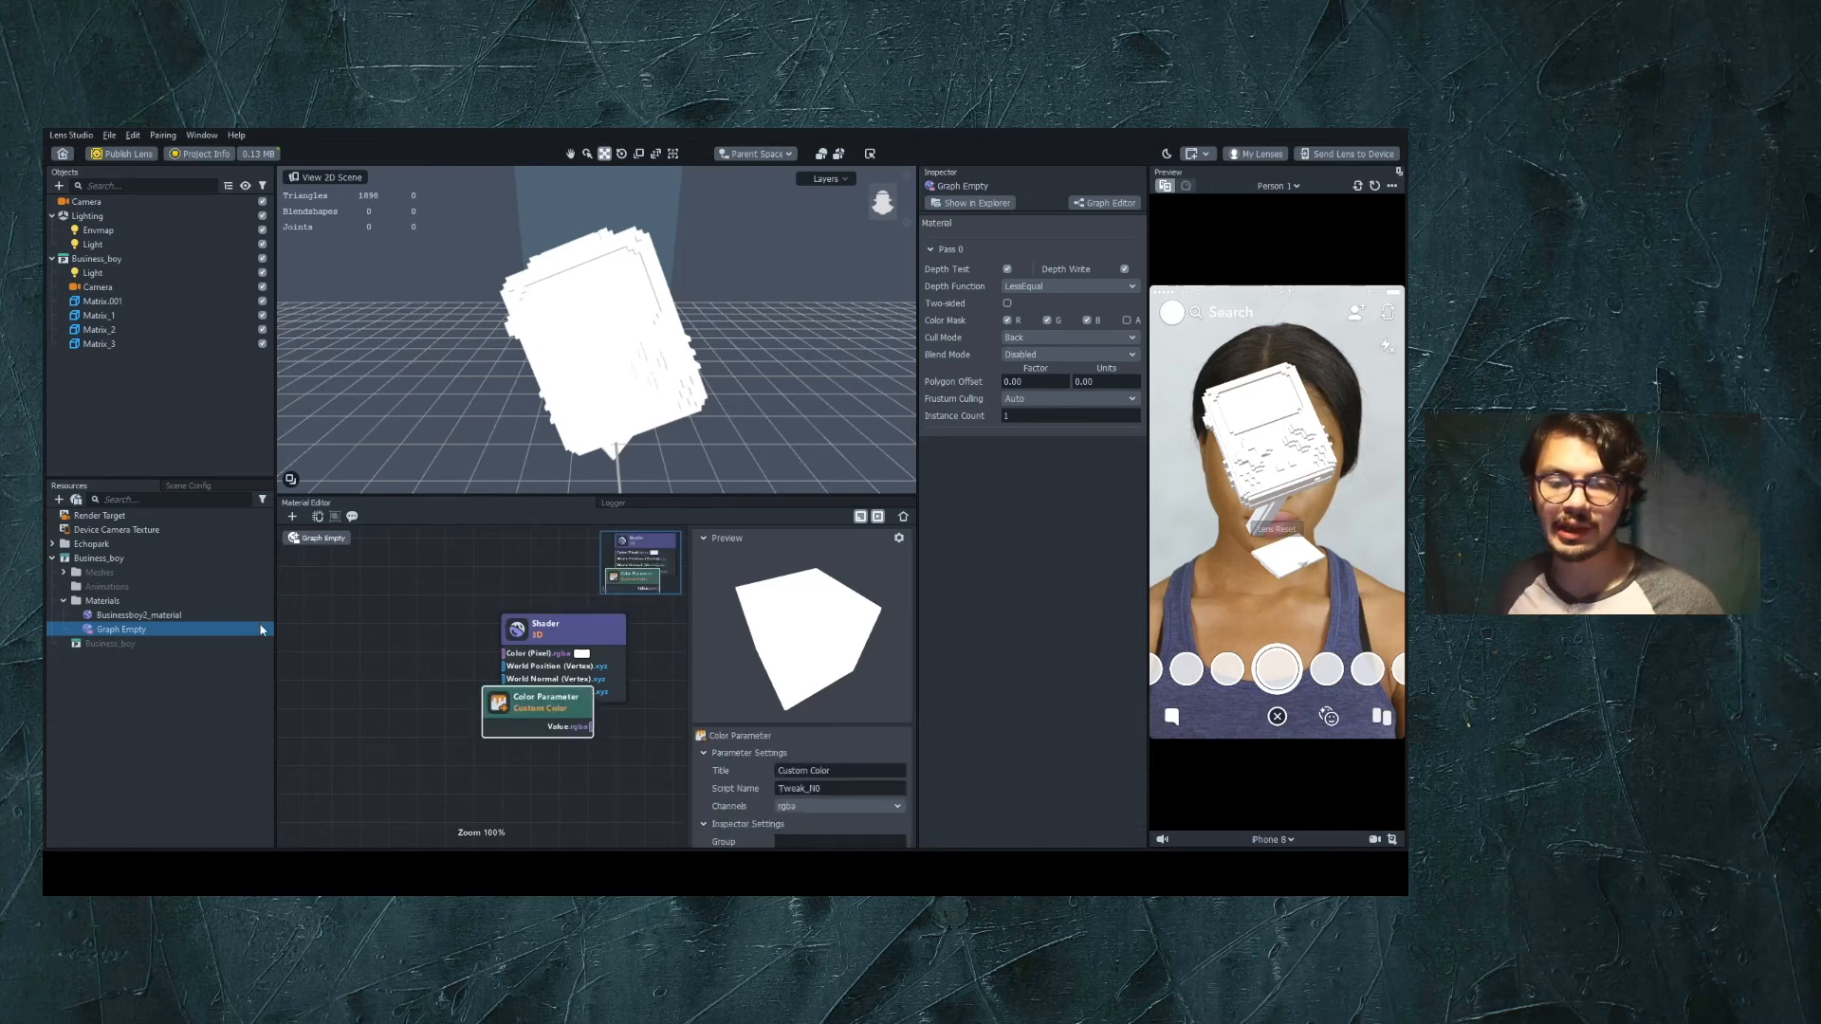
Move the new Custom Color parameter node to the left of the Shader node
left_click_drag(537, 702, 375, 614)
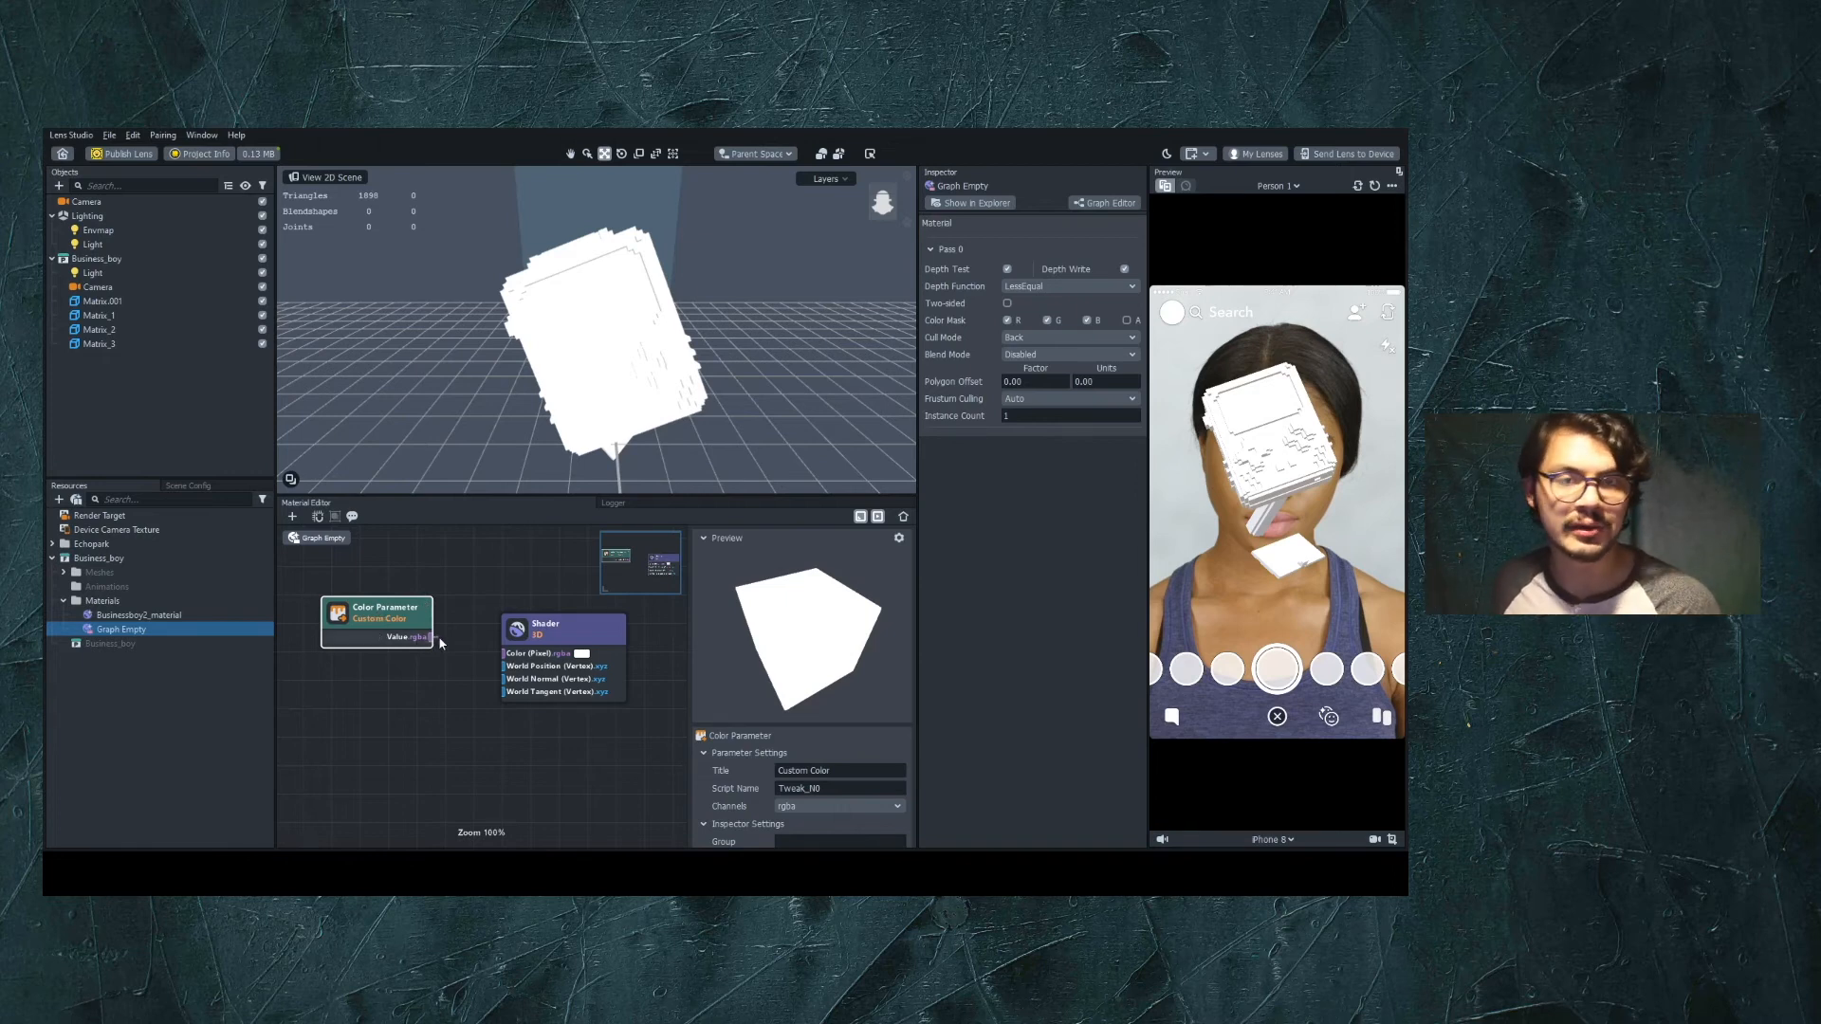
Connect Custom Color's Value output to the Shader's Color (Pixel) input
left_click_drag(432, 636, 502, 652)
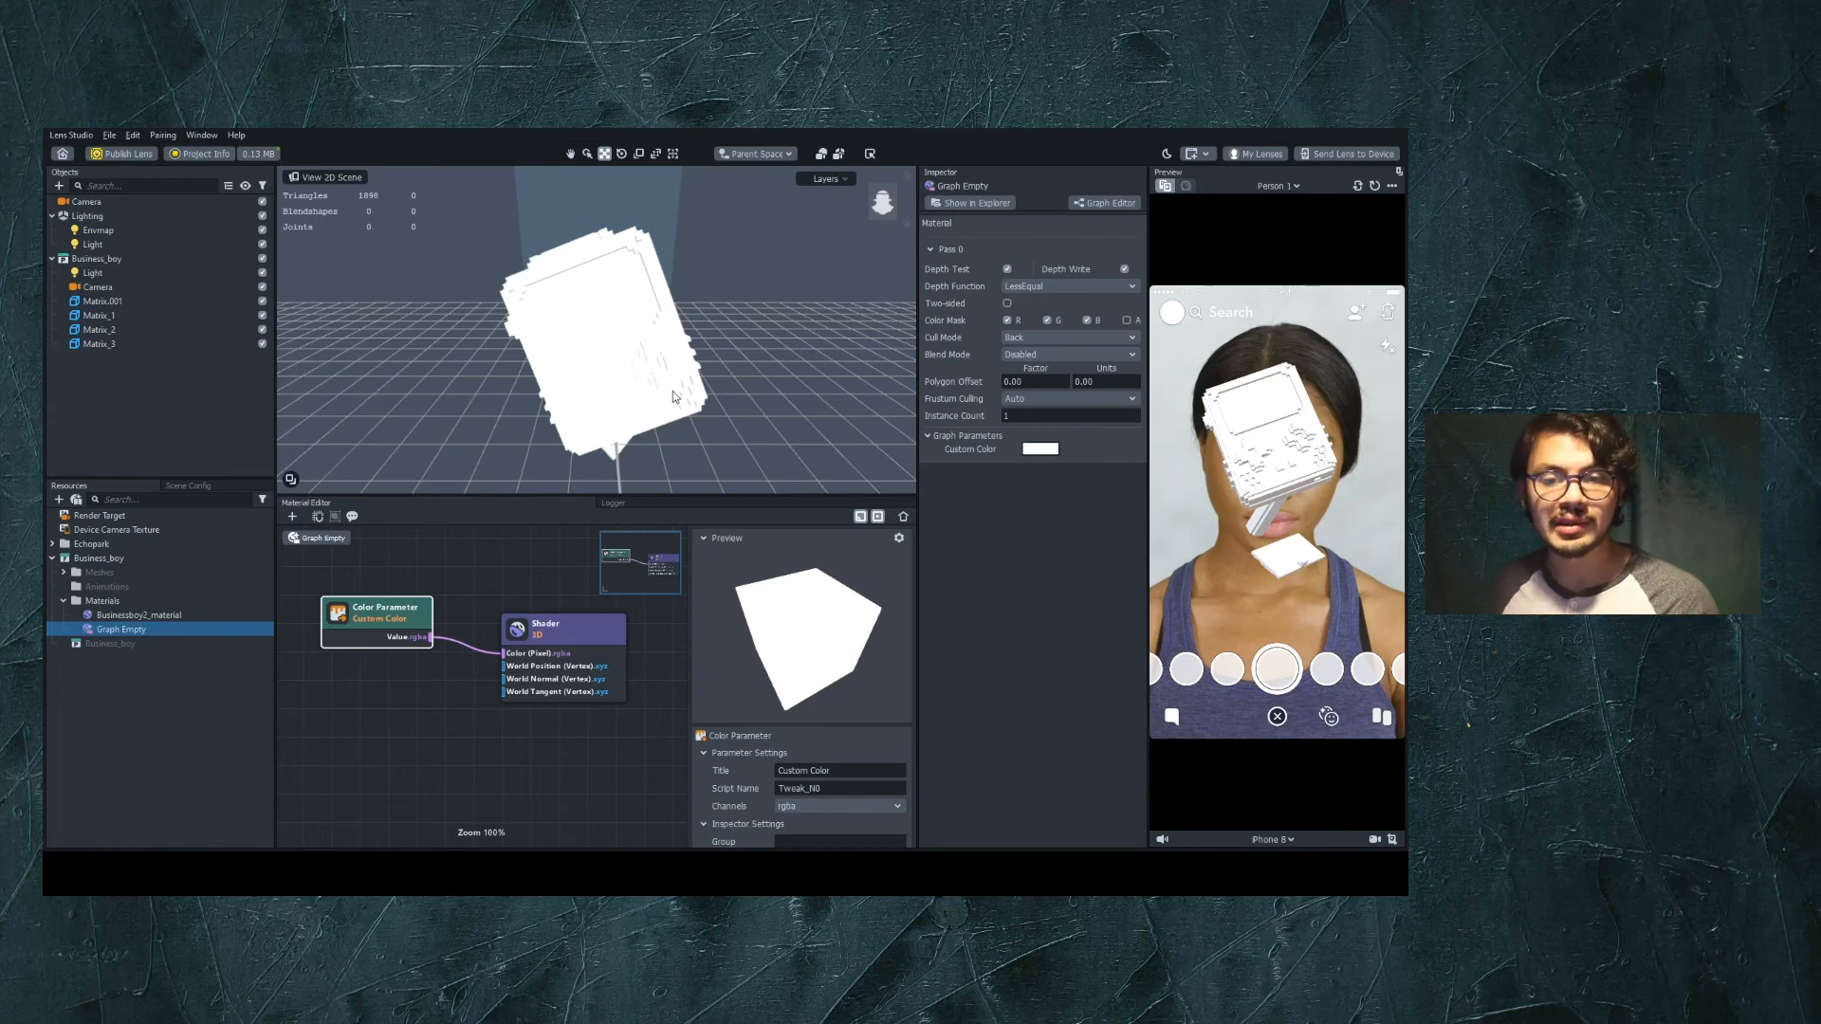
mouse_move(696, 467)
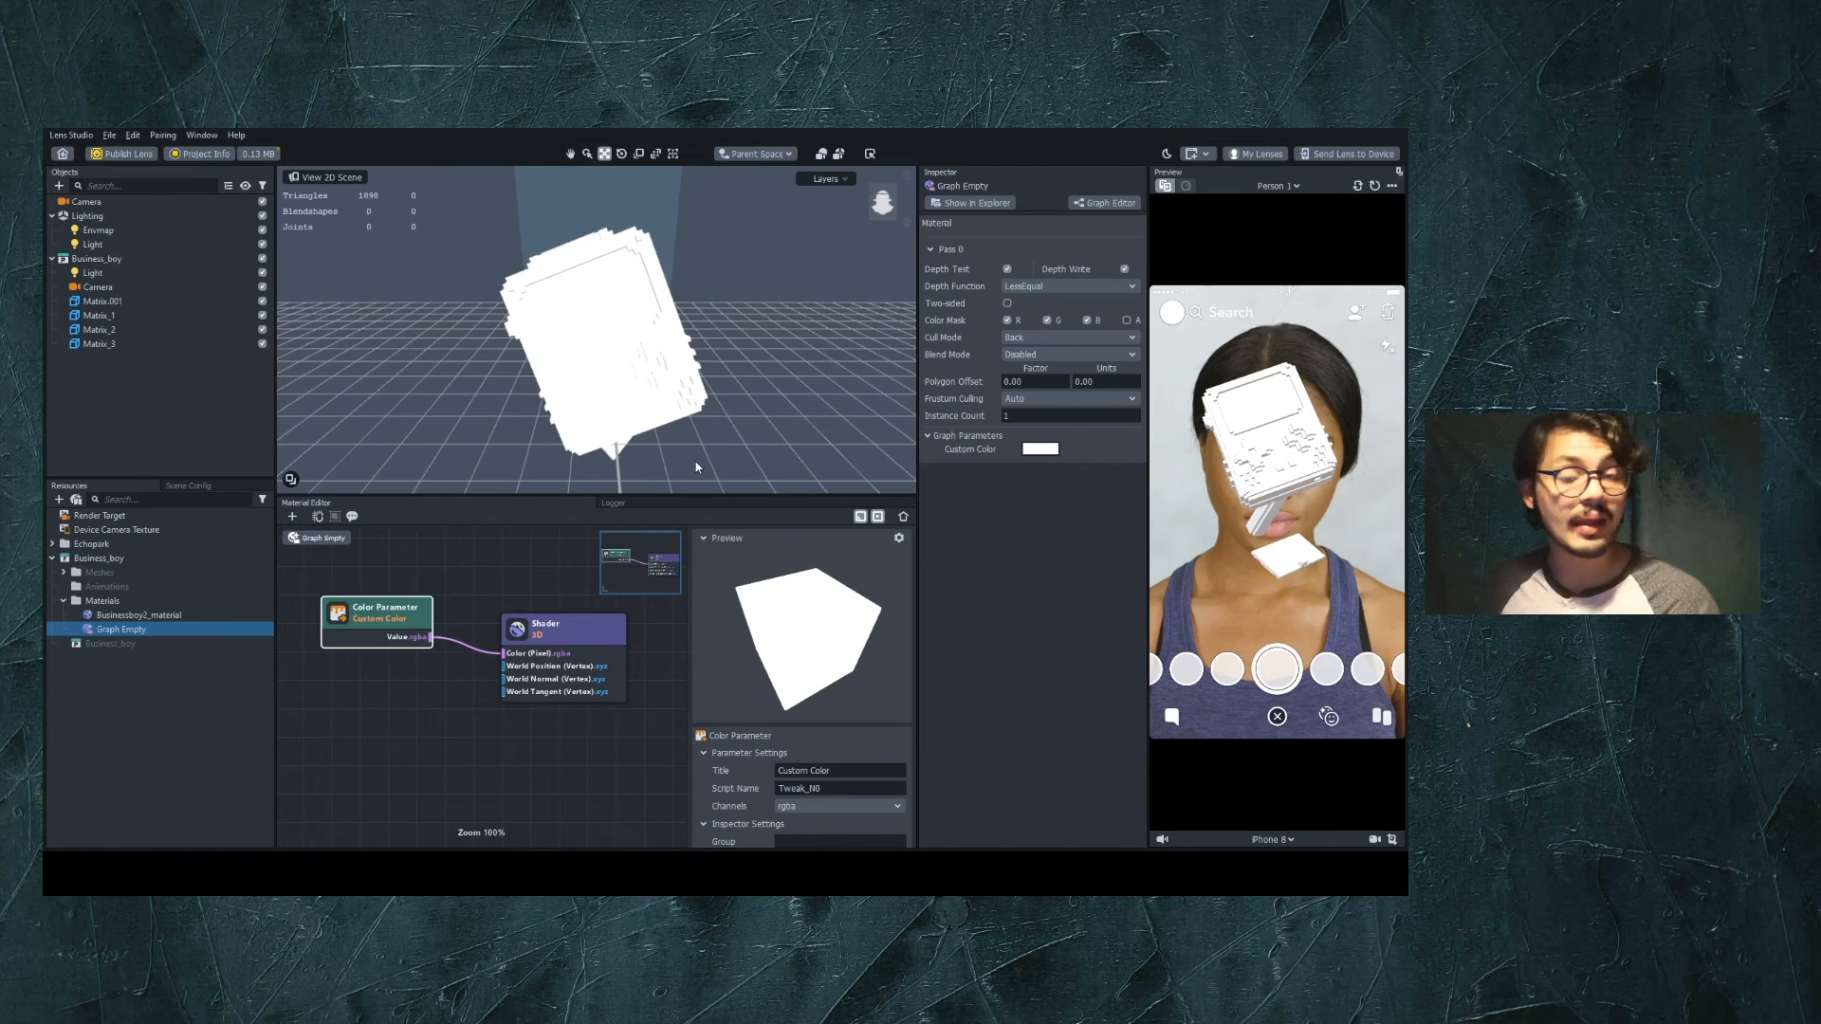
Open the Custom Color swatch to pick blue, then reselect Matrix.001
left_click(1041, 448)
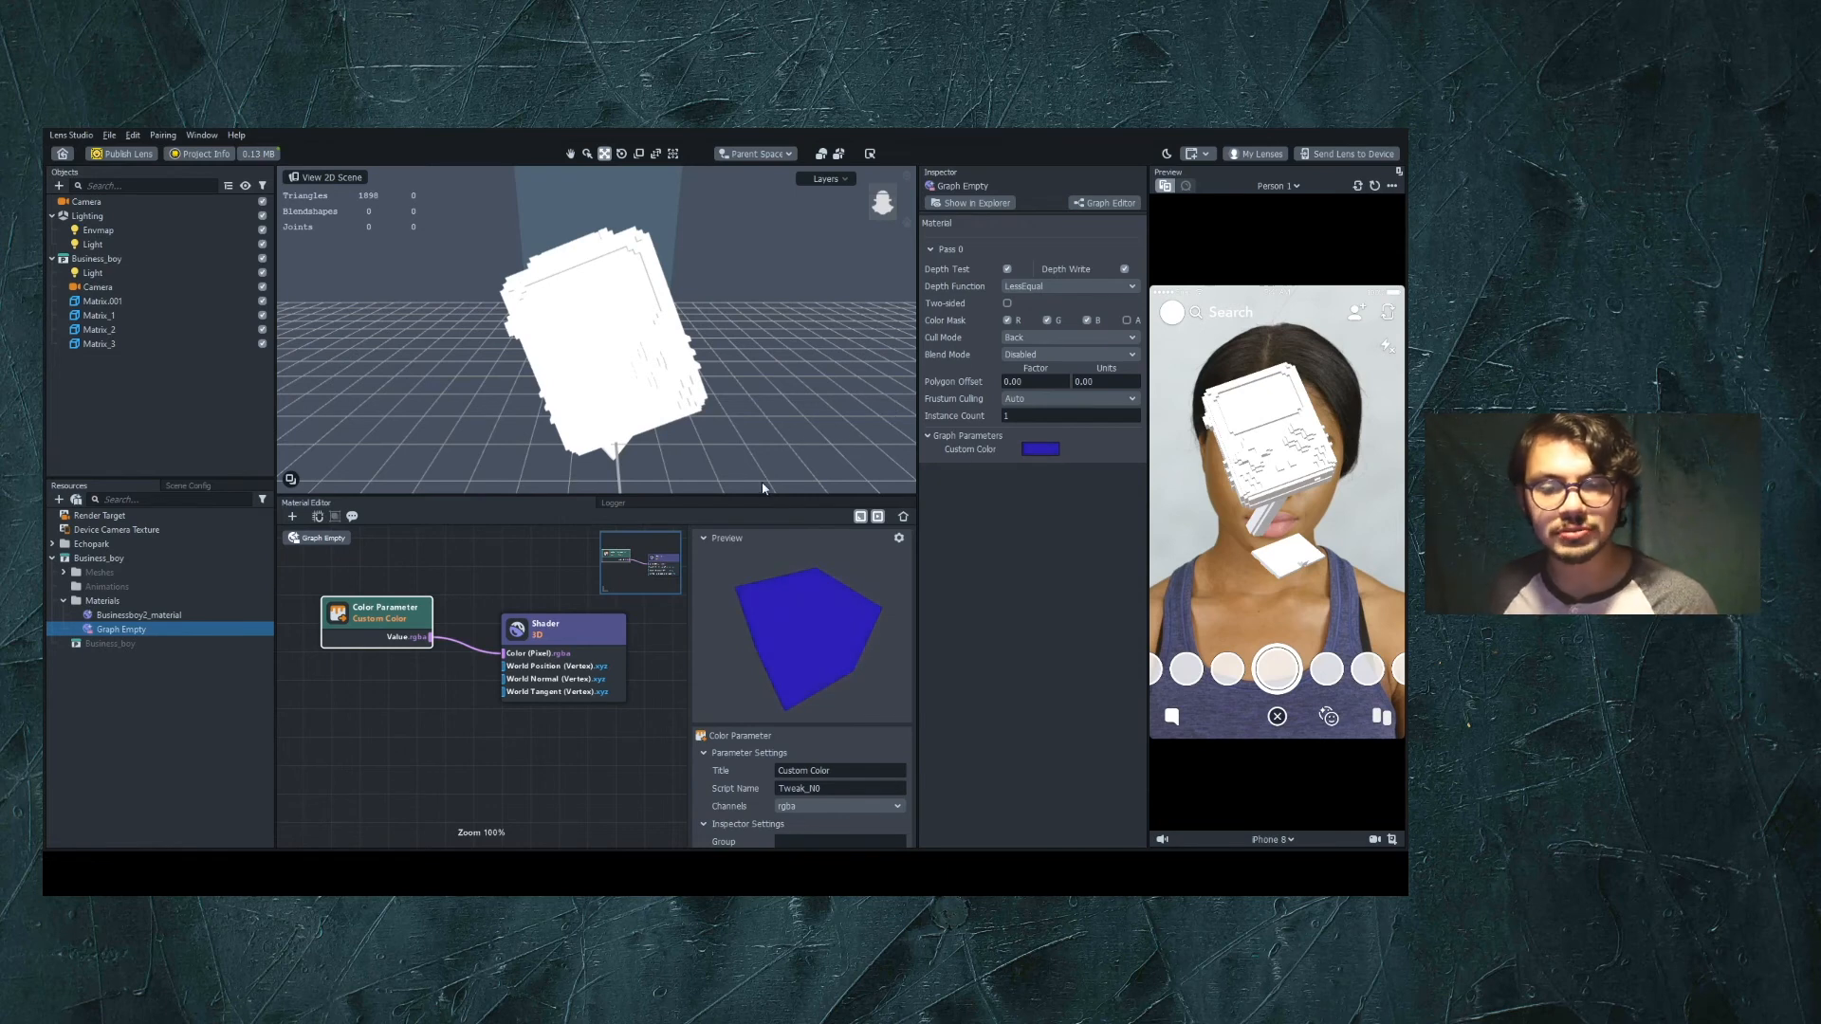
mouse_move(663, 333)
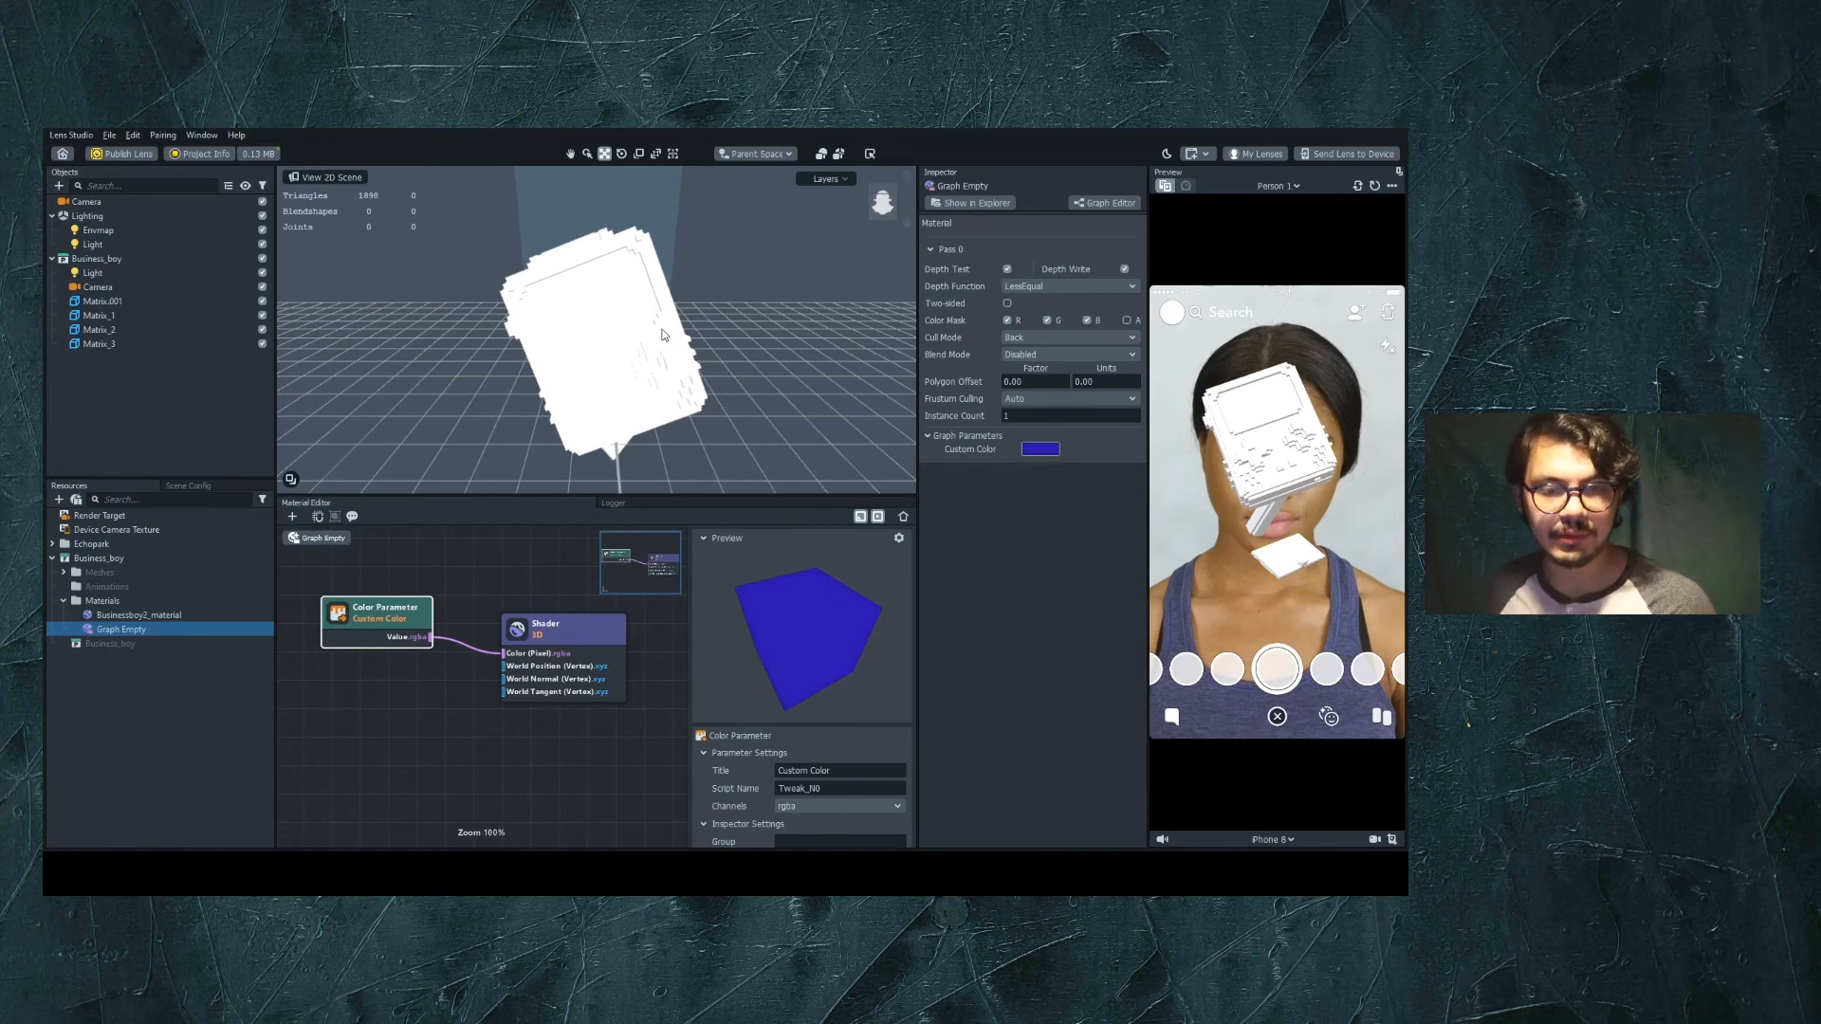
left_click(92, 301)
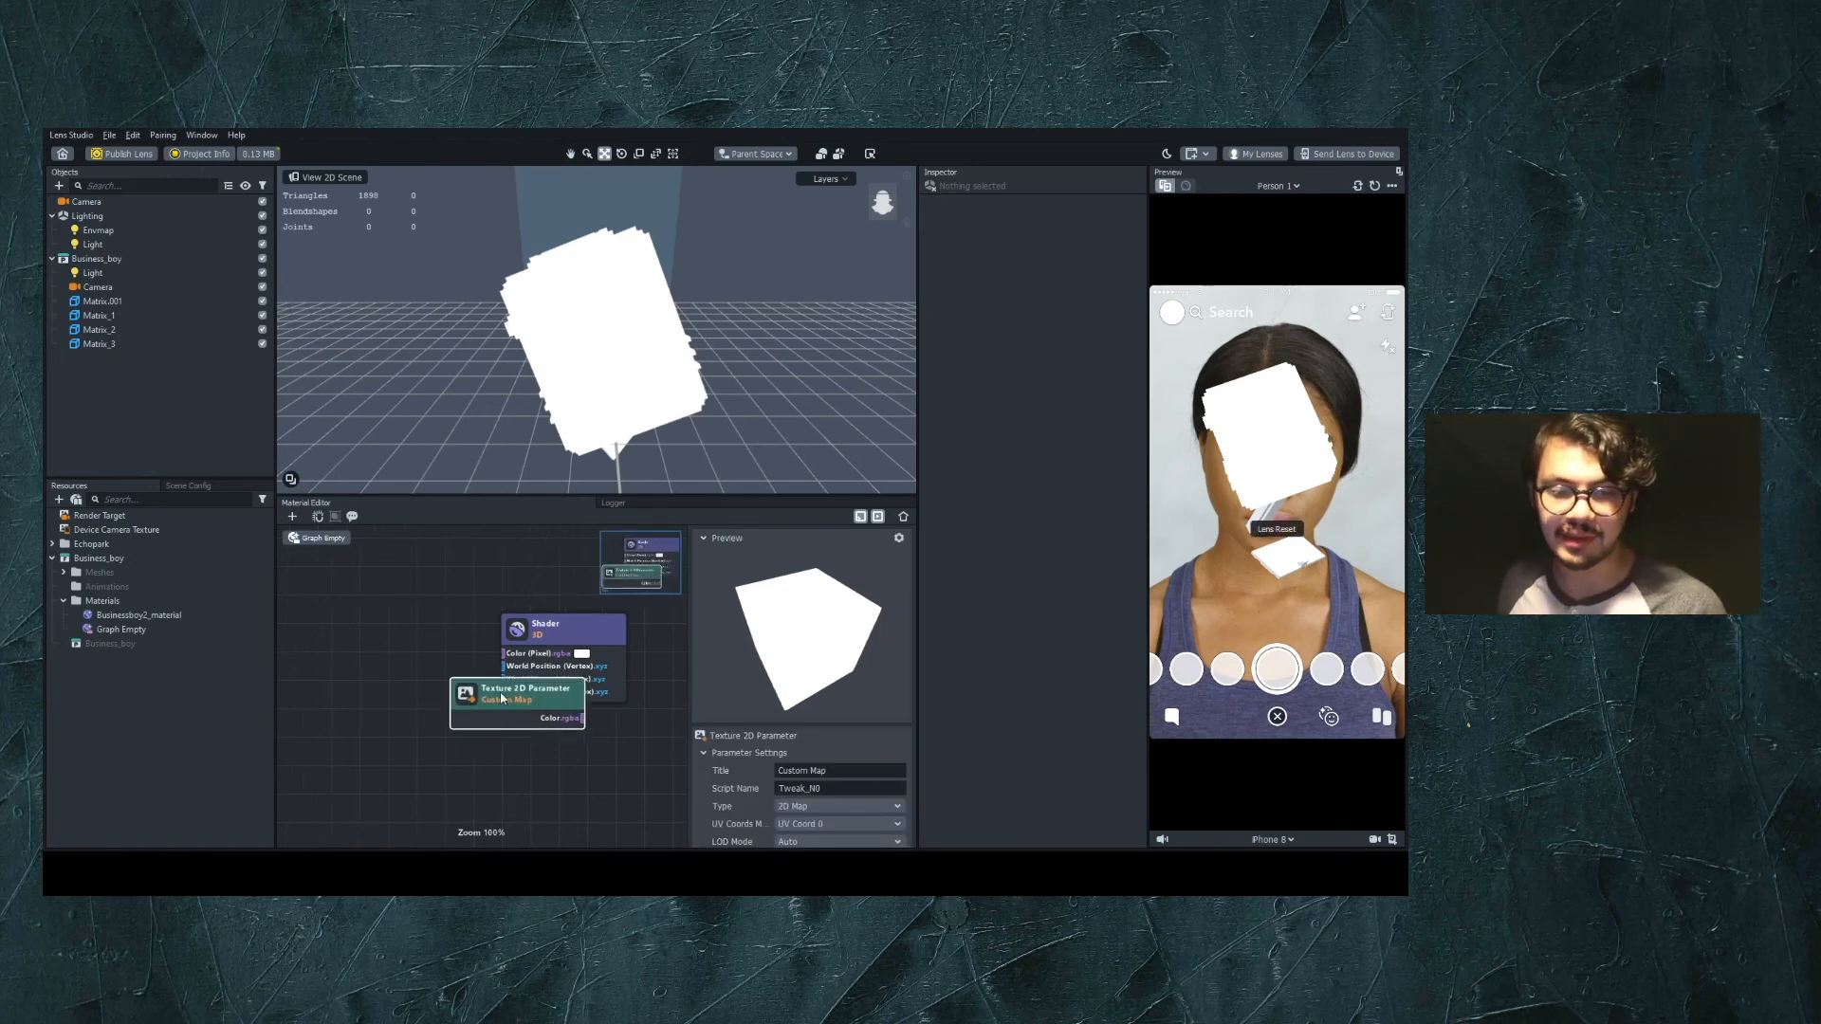
Place the Custom Map Texture 2D node, wire it to Shader Color, and show Graph Empty
left_click_drag(514, 694, 367, 611)
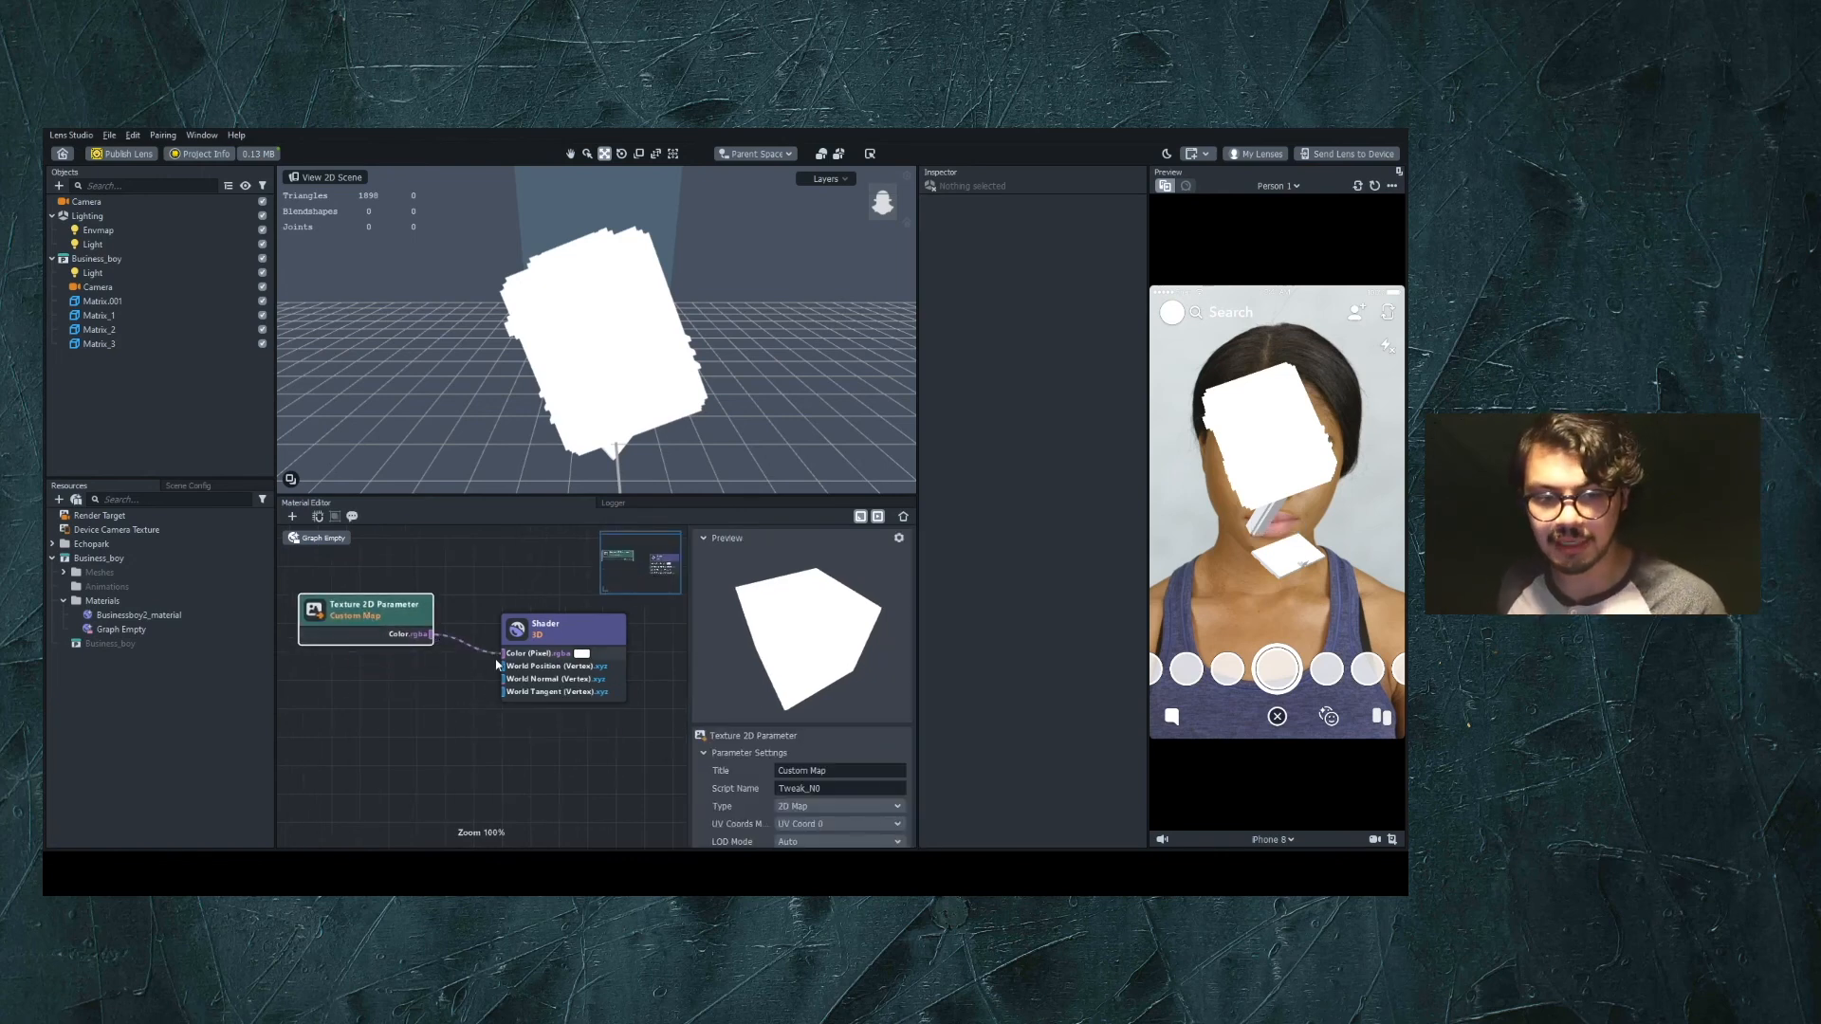
left_click(121, 629)
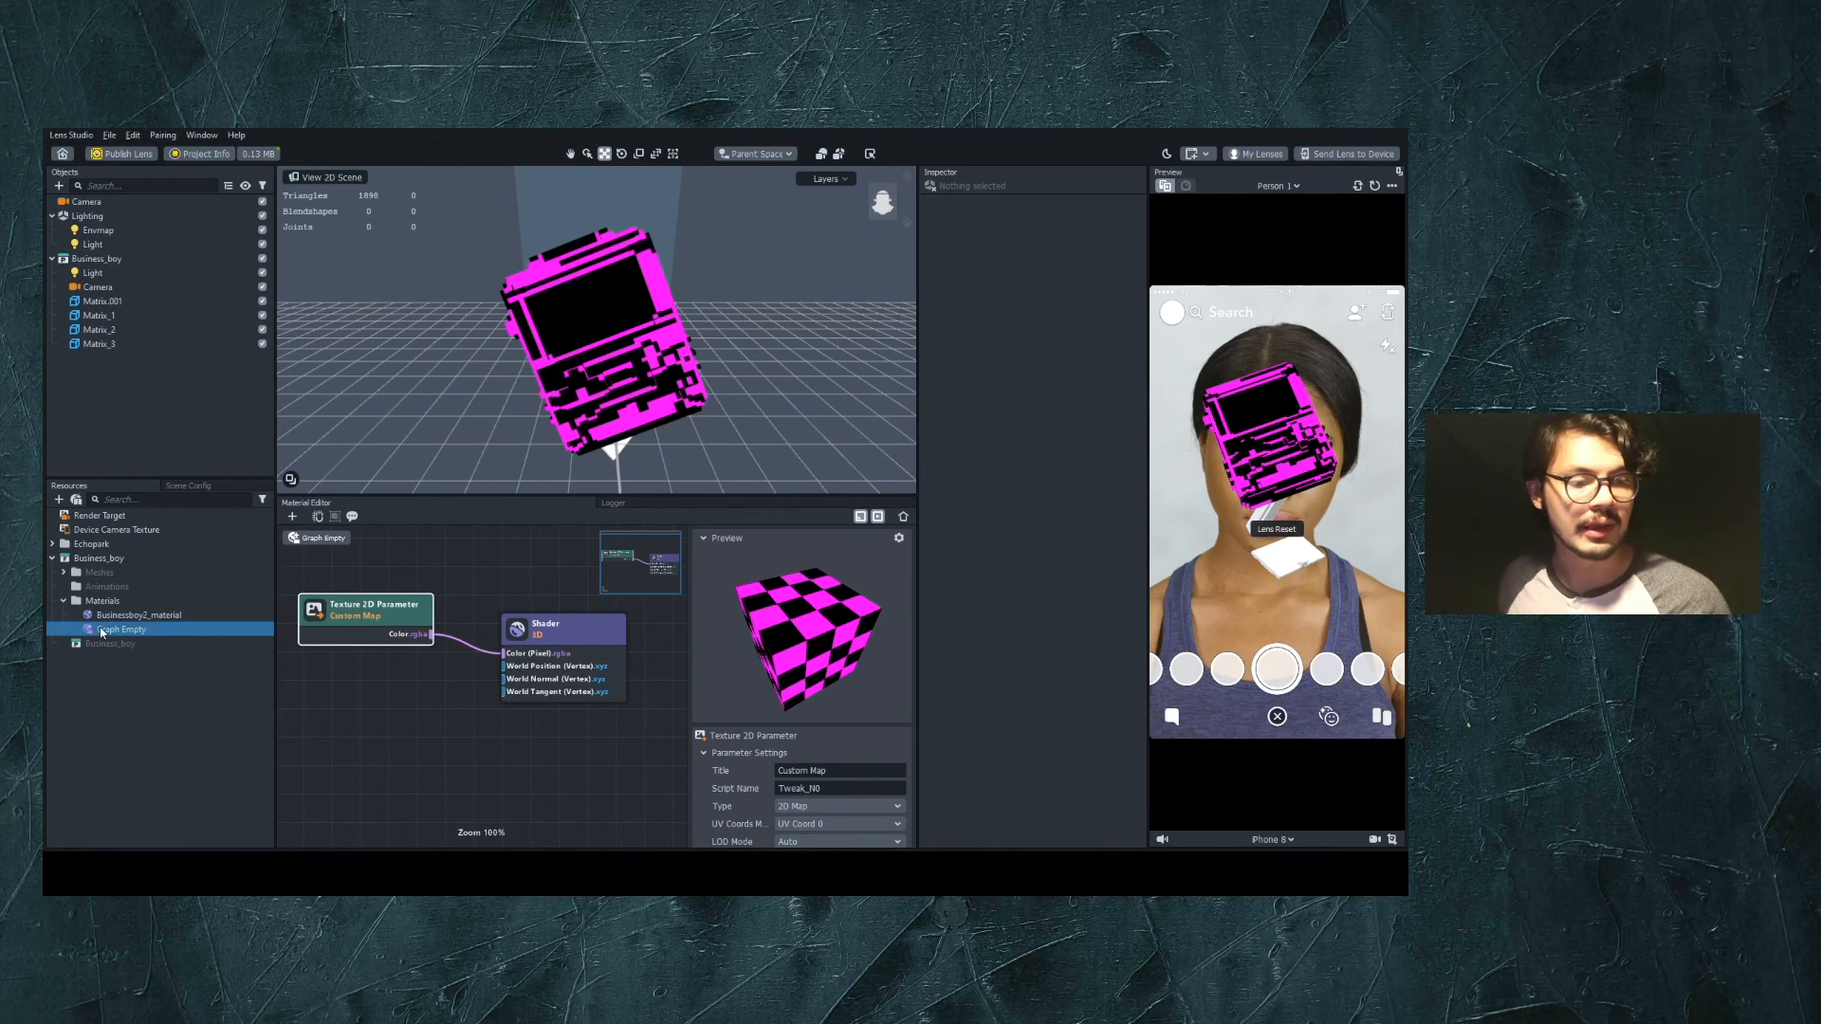
left_click(122, 629)
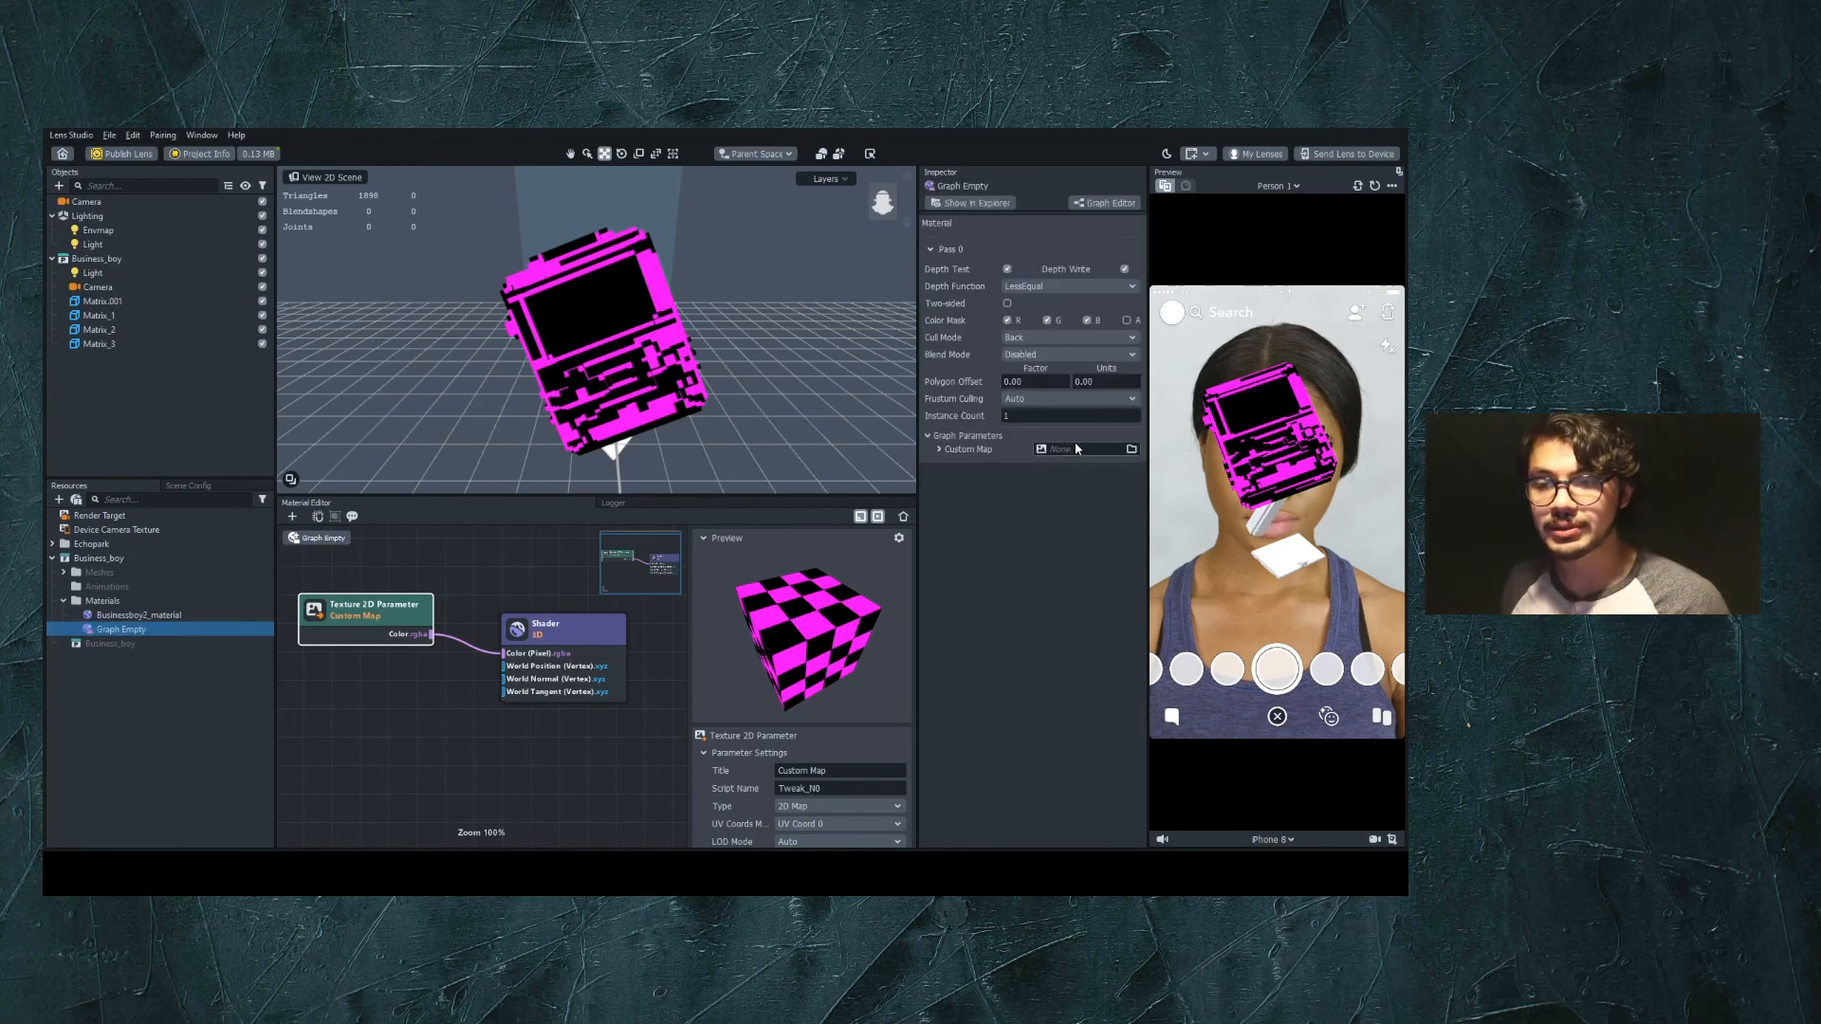